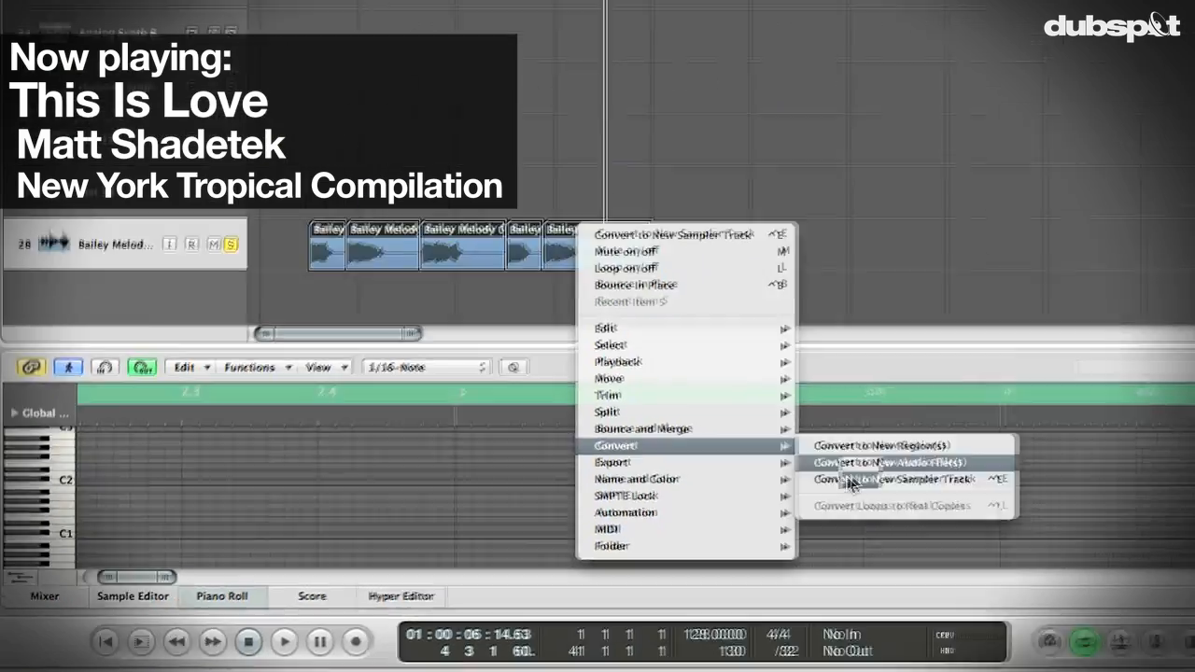
Step: Dismiss the region options and zoom the Arrange area in on the Bailey Melody chops
left_click(887, 478)
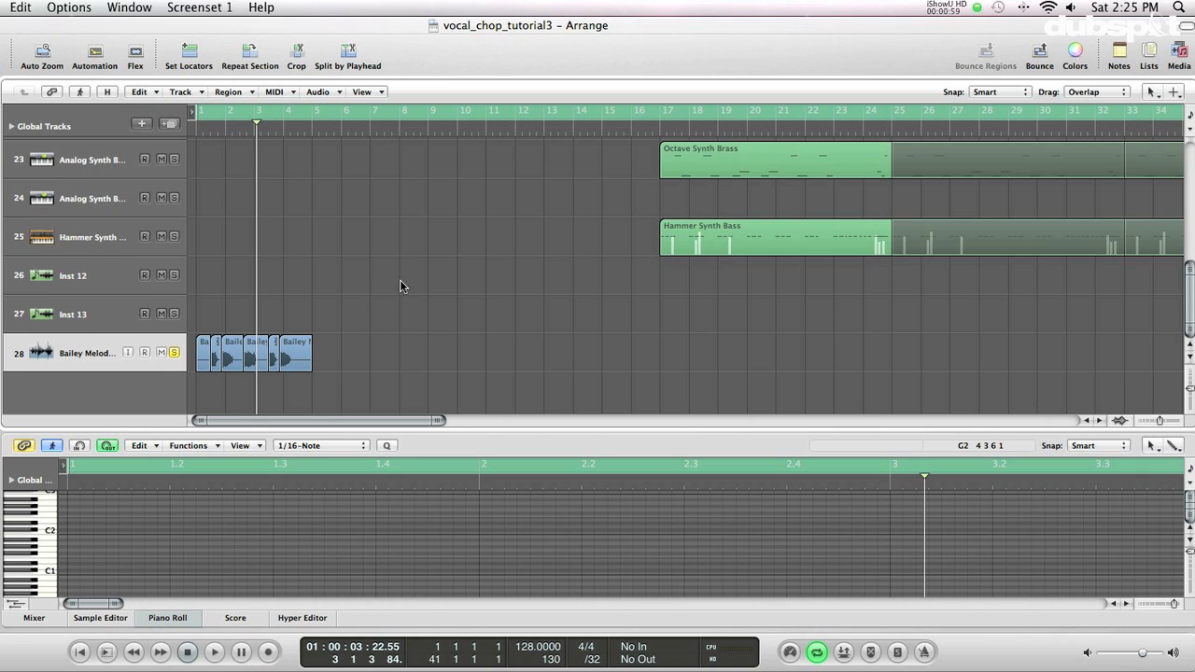
mouse_move(414, 283)
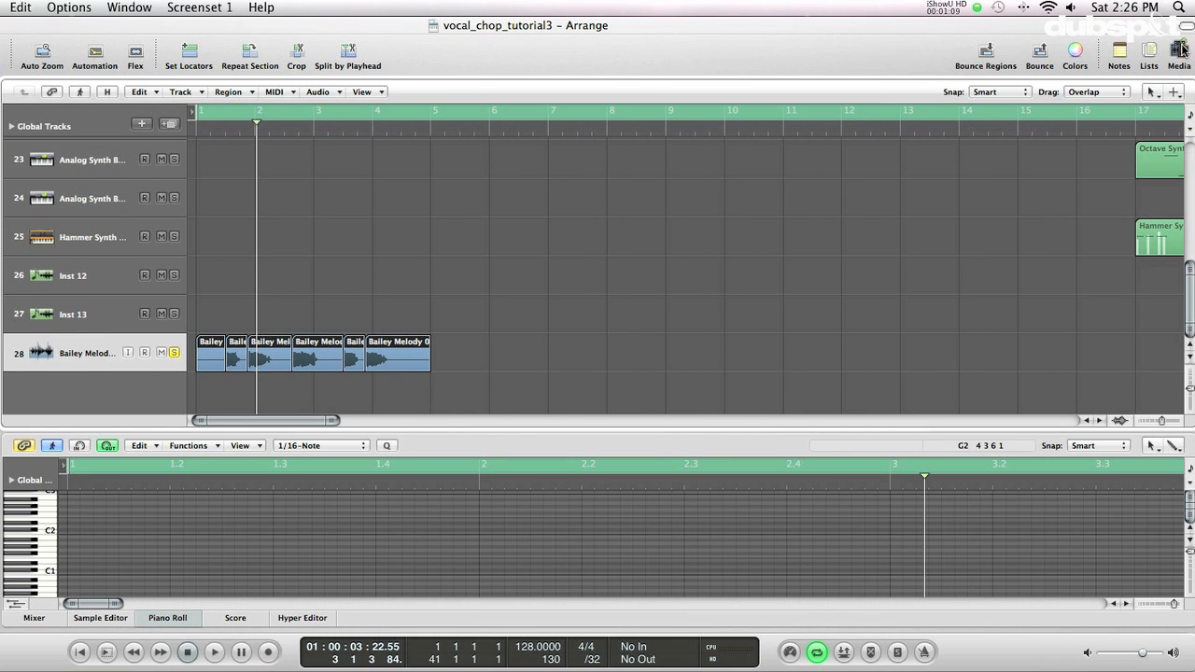
left_click(1178, 54)
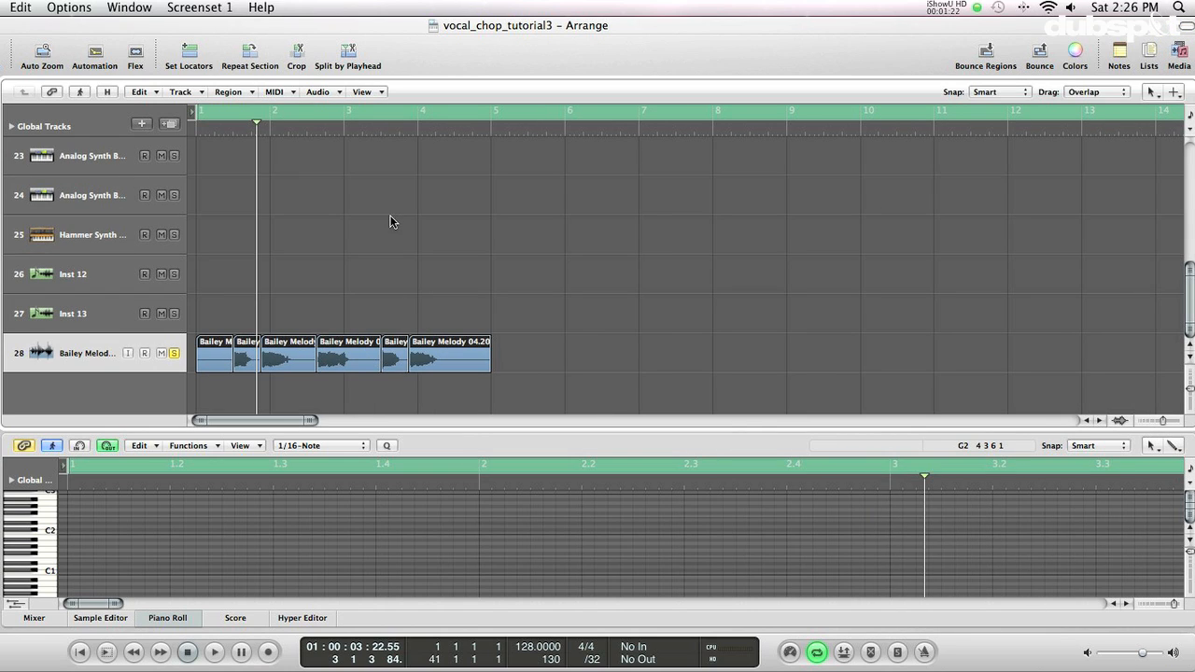
mouse_move(377, 272)
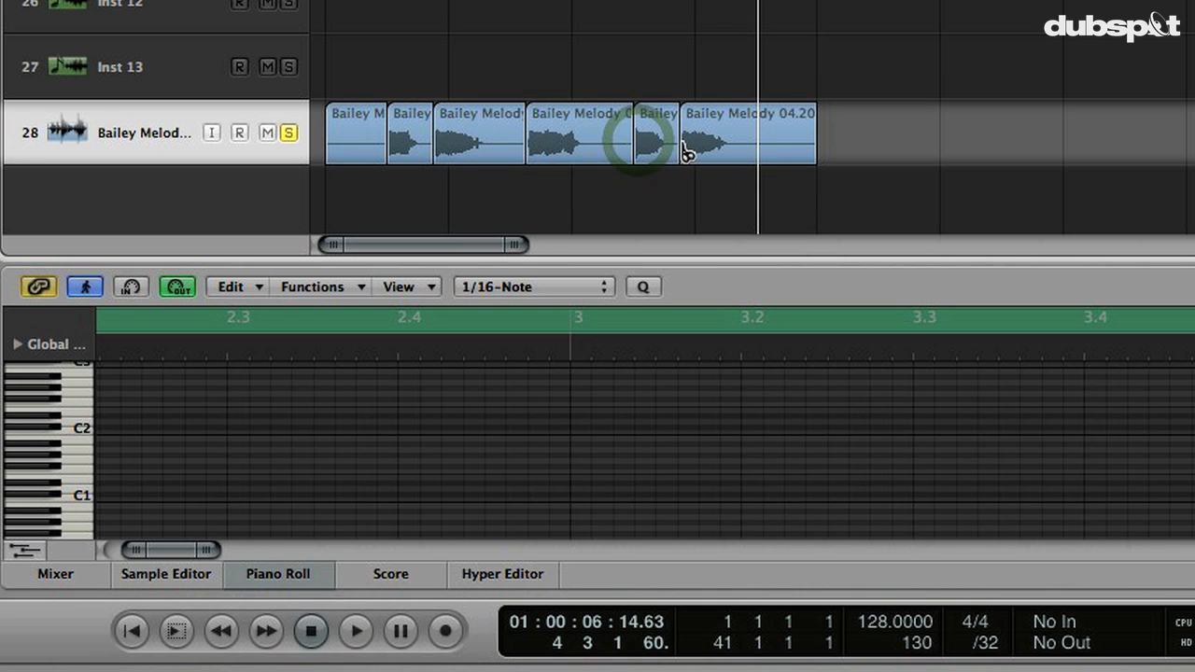
Step: Switch editing tools and delete the first short Bailey Melody vocal chop
left_click(687, 150)
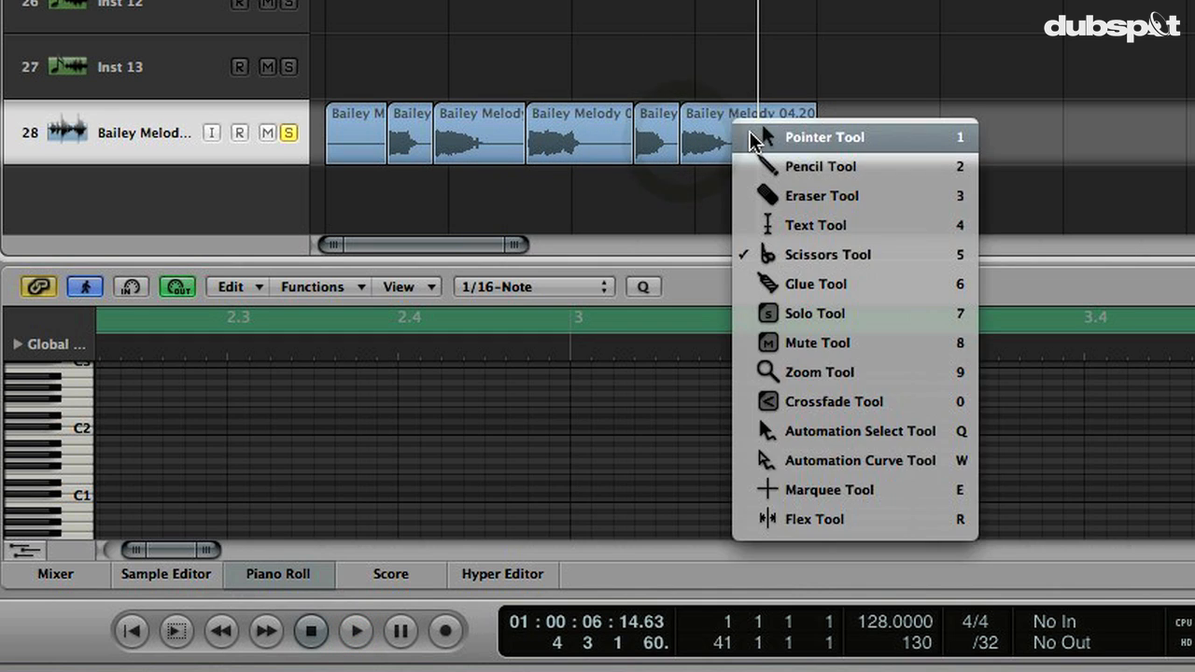
left_click(825, 138)
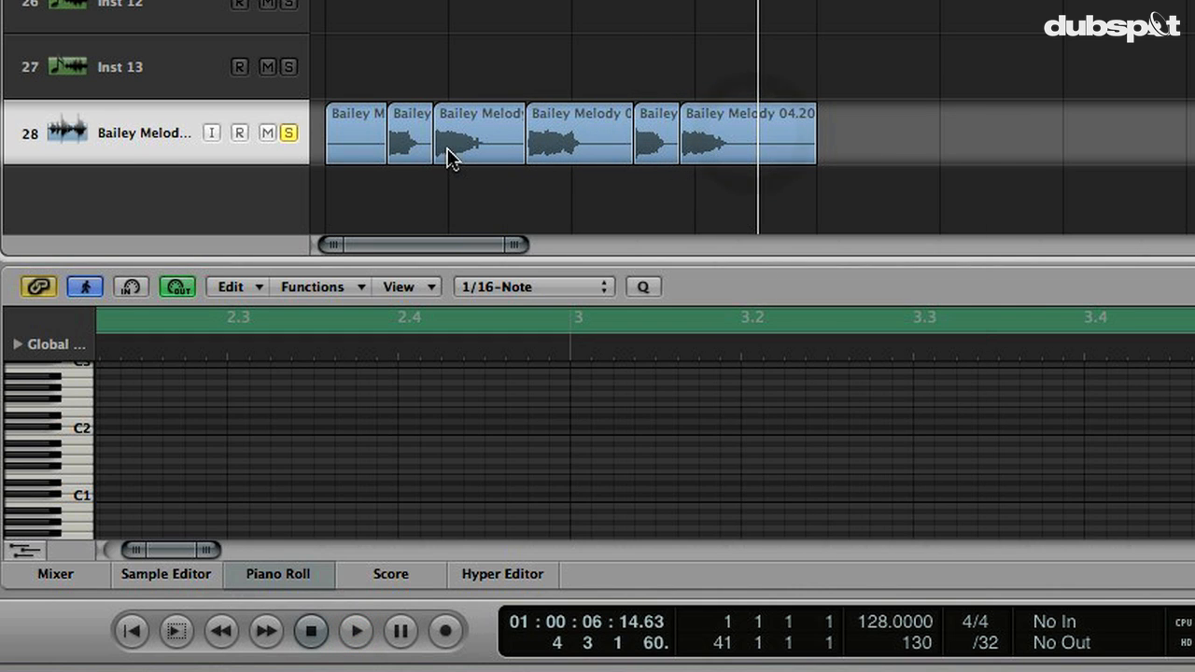
left_click(354, 133)
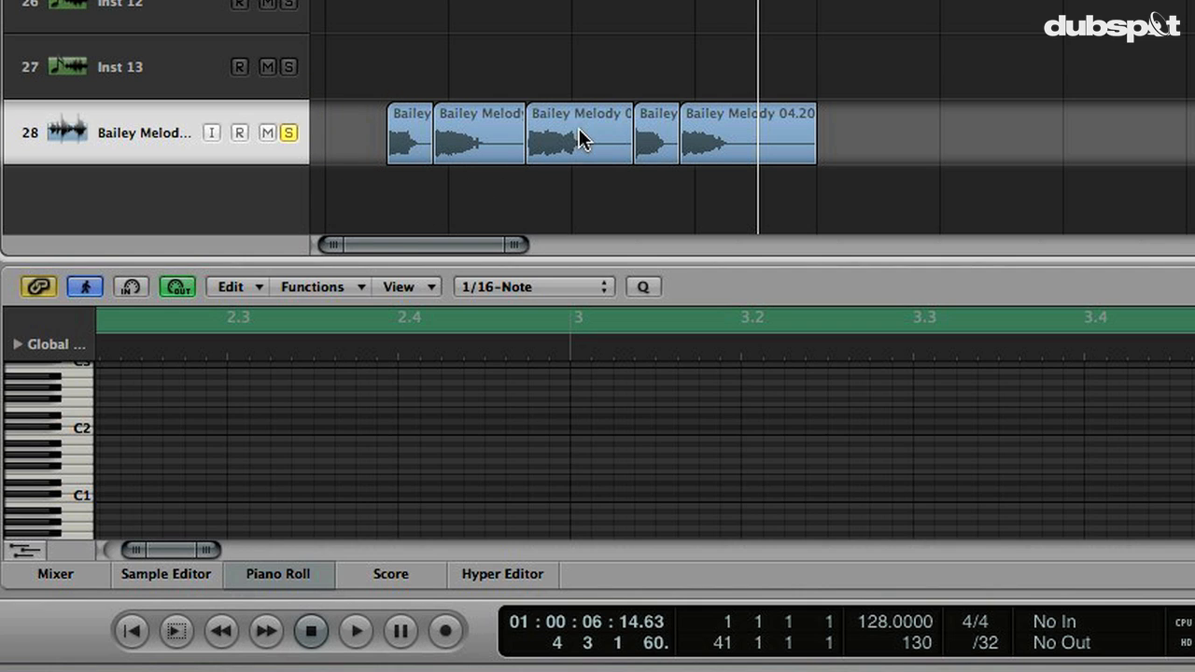
mouse_move(364, 134)
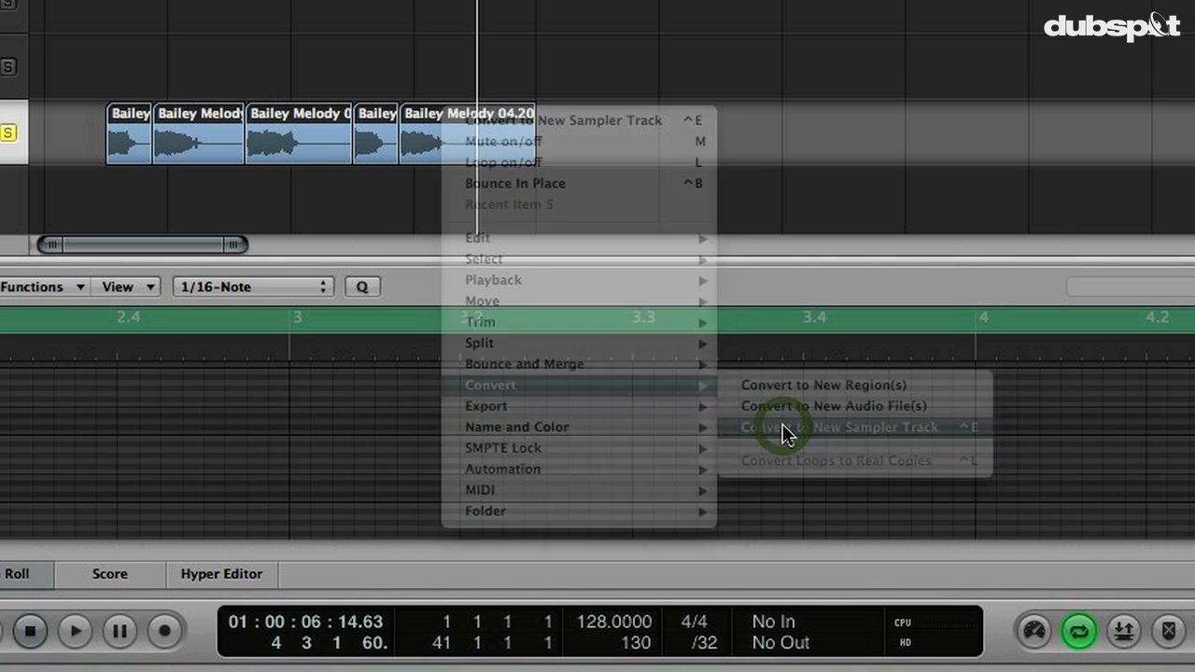
Step: Convert the five vocal regions to a new sampler track named bailey_chop
left_click(840, 426)
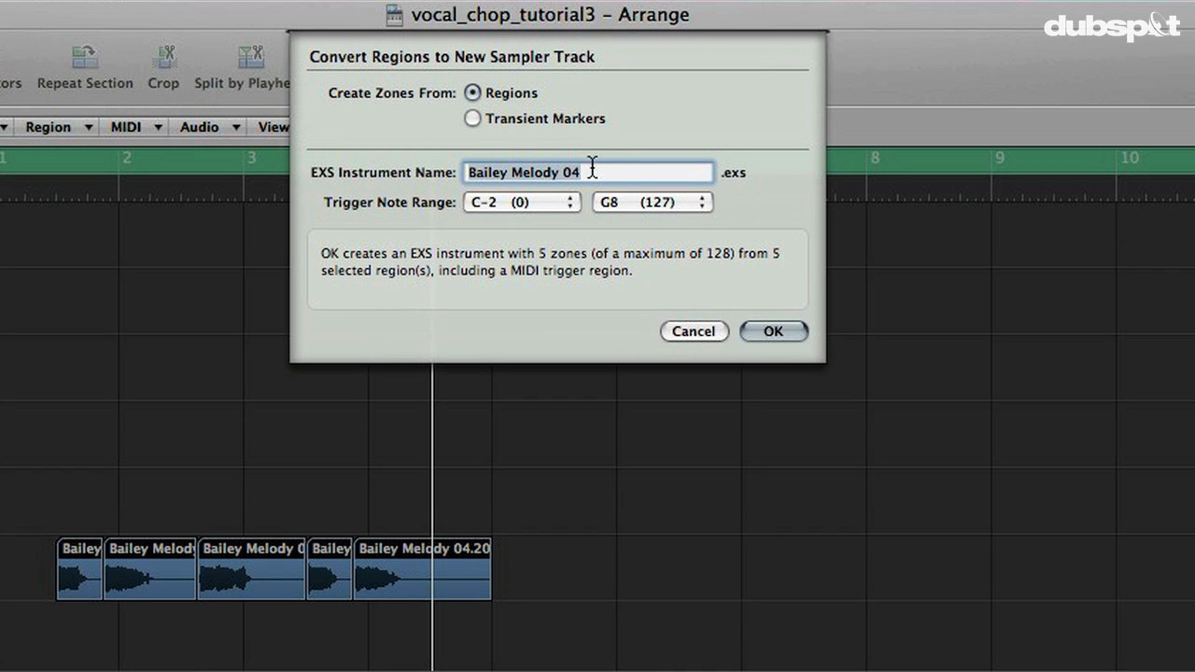
left_click(588, 172)
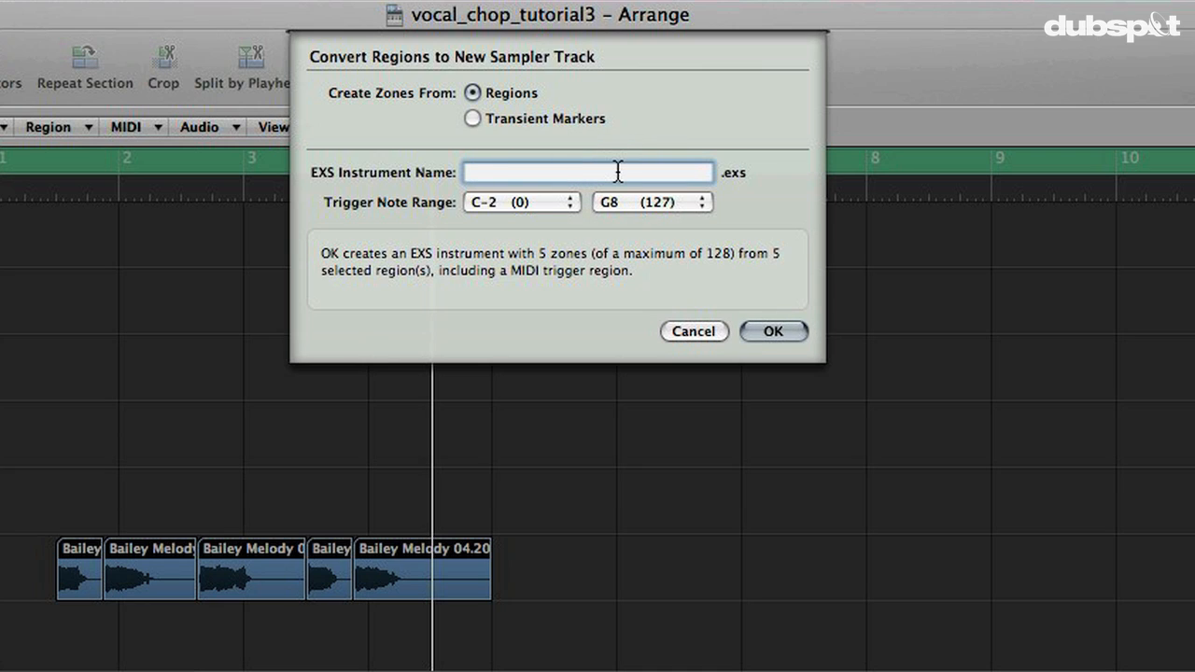
type("bailey_chop")
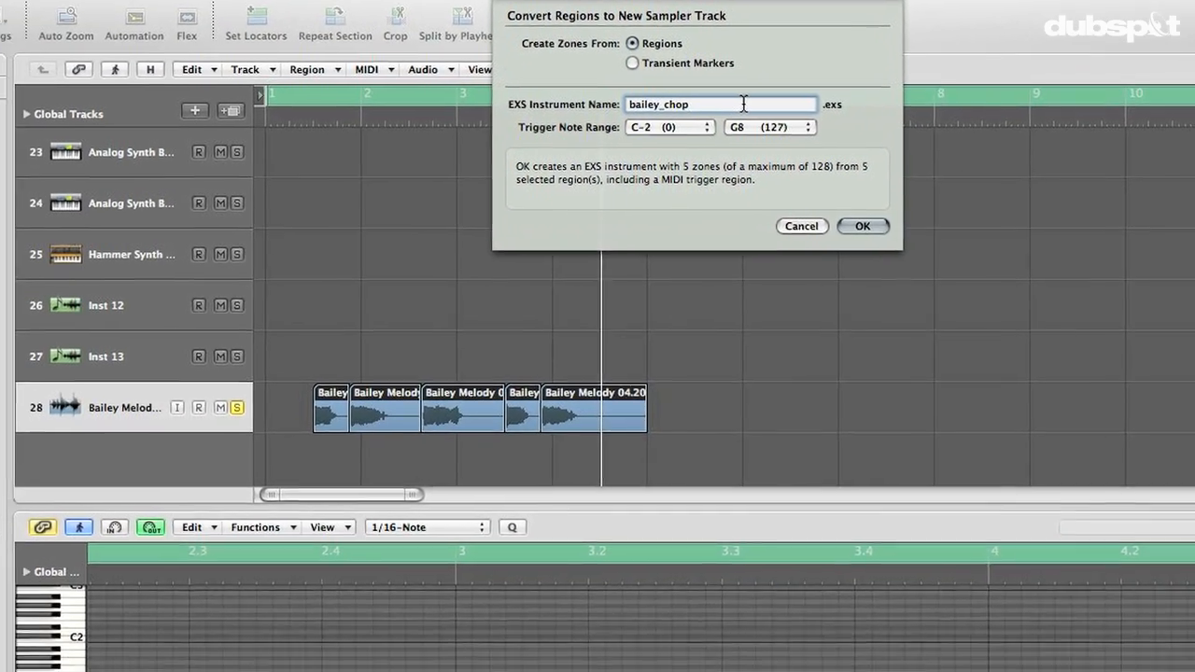
left_click(861, 226)
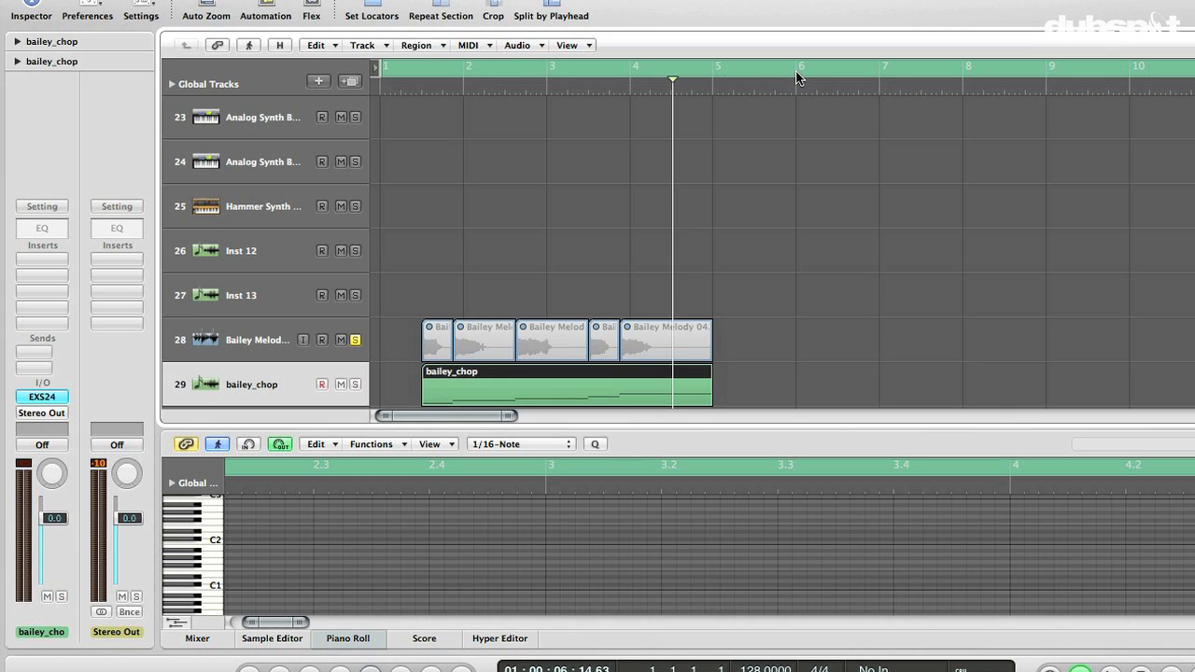
Step: Open the bailey_chop EXS24 instrument editor showing its five zones
scroll("down", 3)
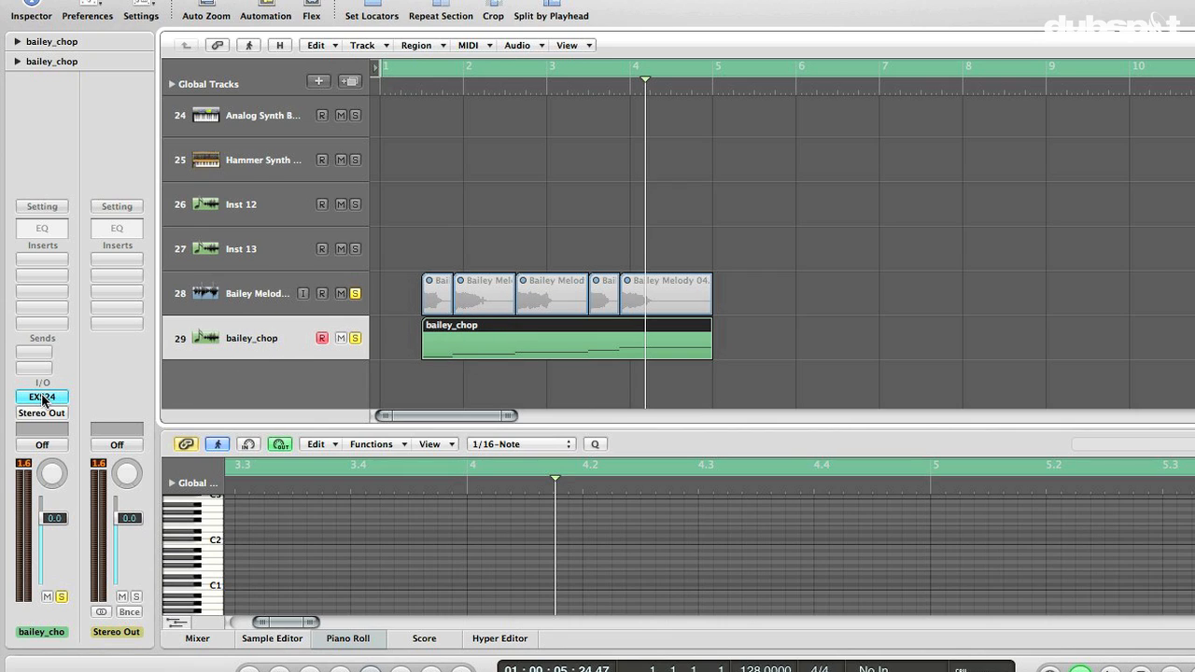
left_click(41, 396)
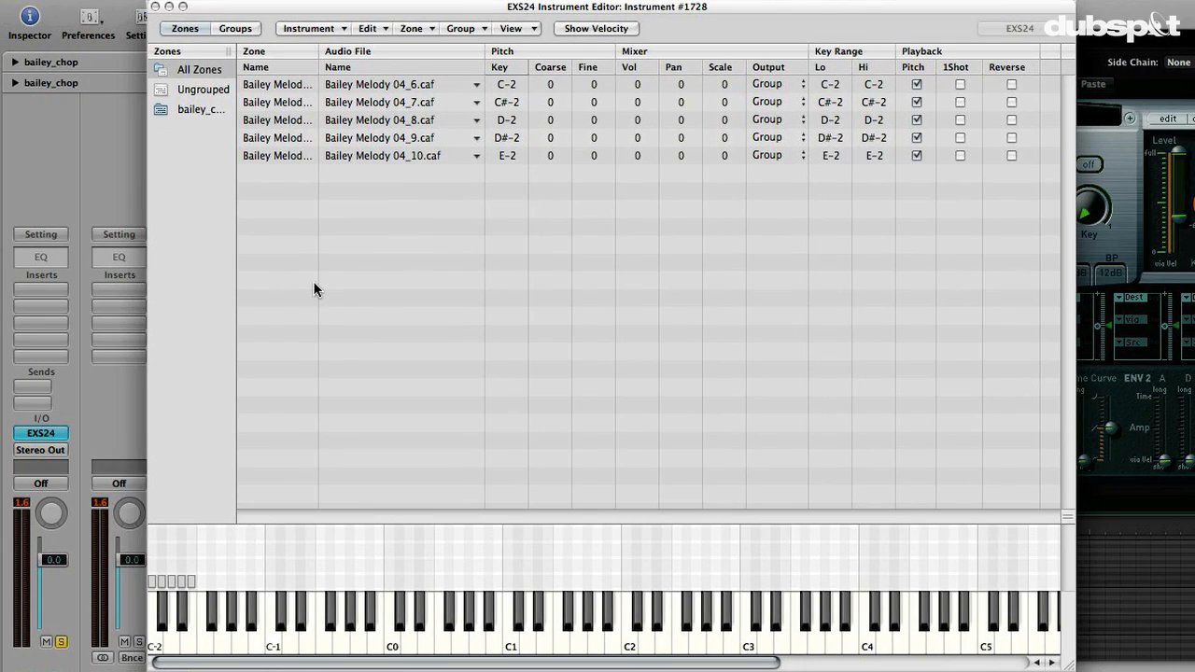
Step: Move the vocal zones' key ranges up the keyboard to start at C-2, C-1, C0, C1 and C2
left_click(317, 282)
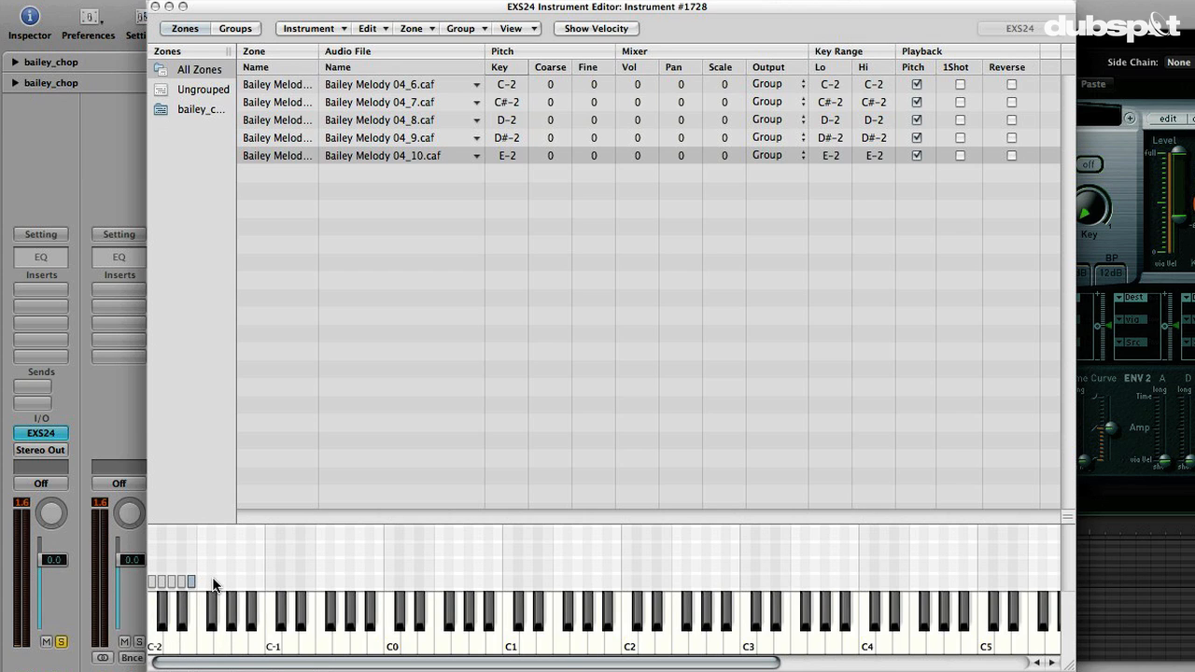
mouse_move(239, 579)
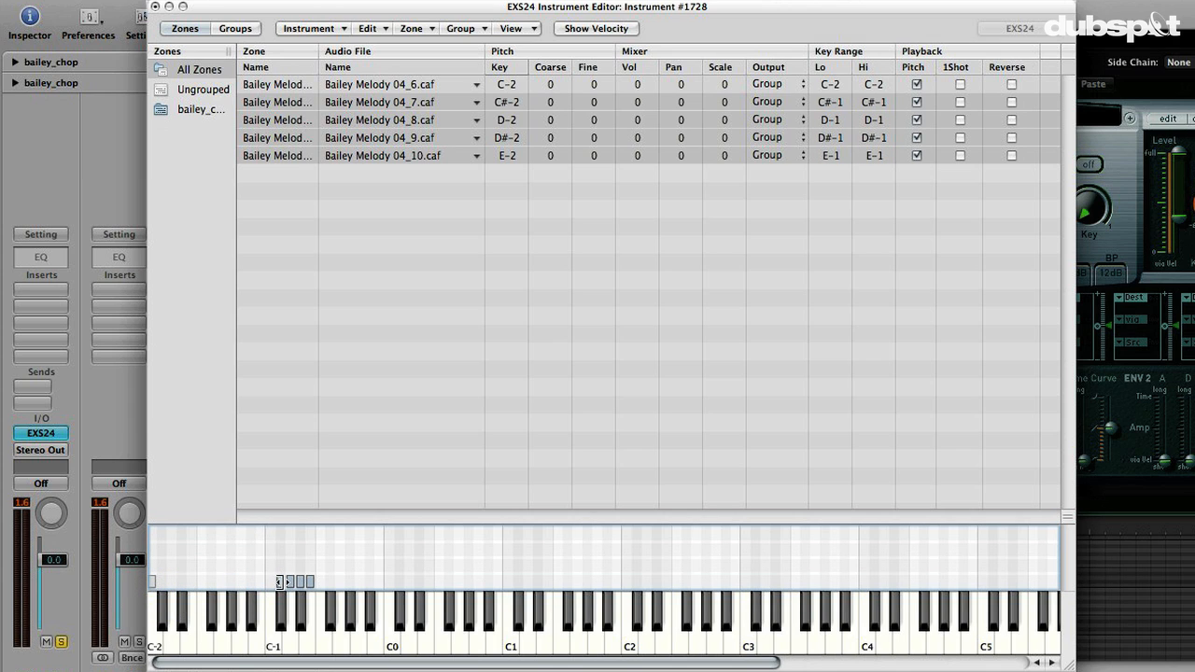
left_click(280, 580)
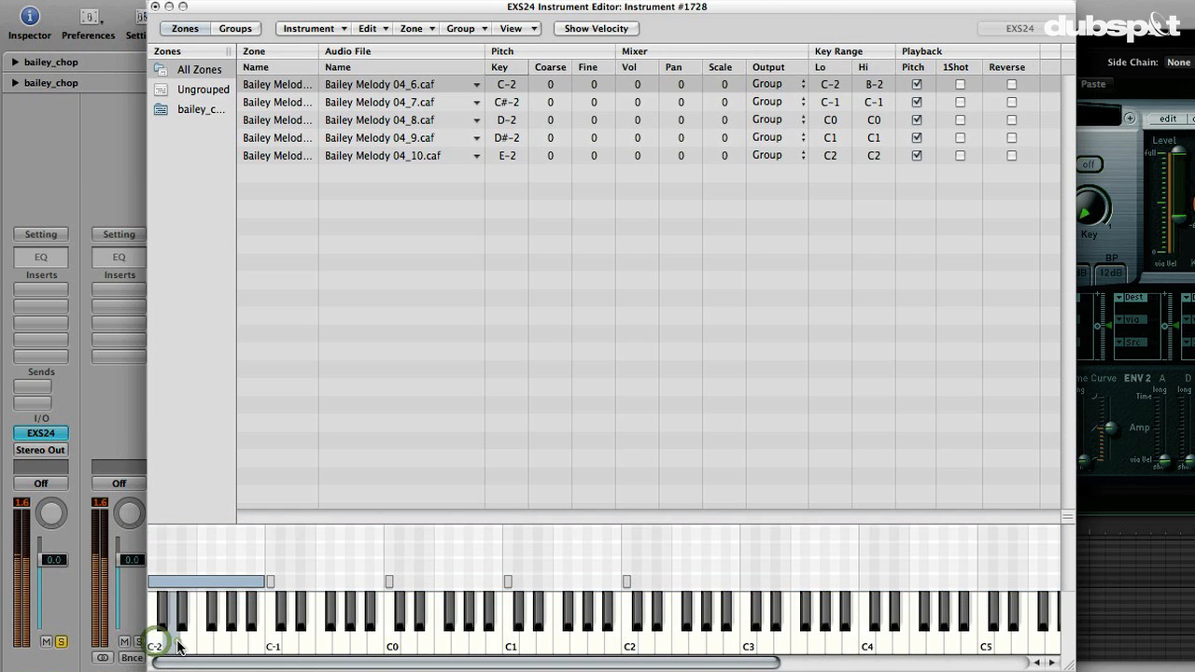
Step: Audition the zones and set their root keys to F-2 through F2 across full C–B octaves
left_click(183, 625)
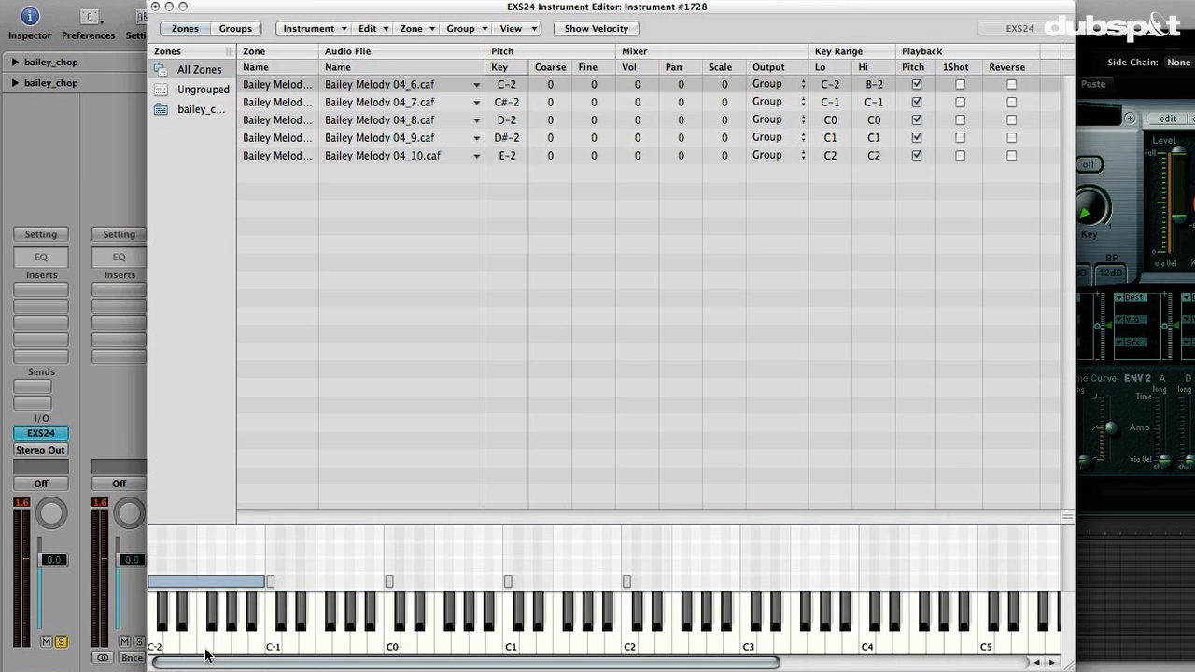
left_click(205, 616)
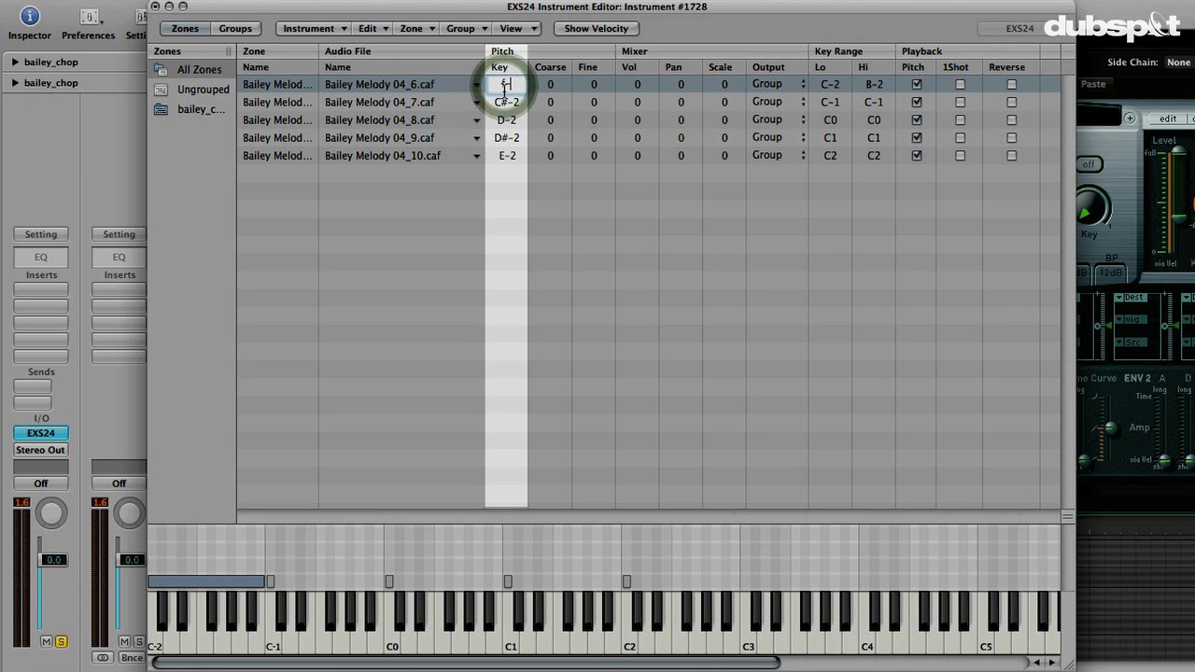
left_click(506, 84)
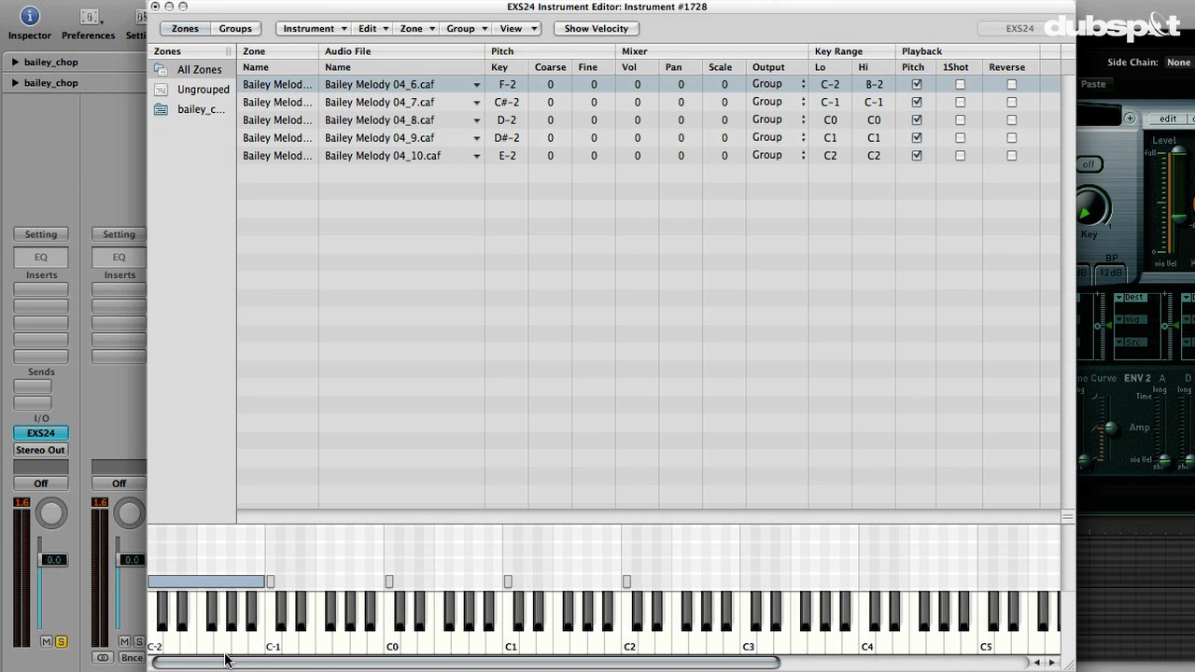
left_click(207, 644)
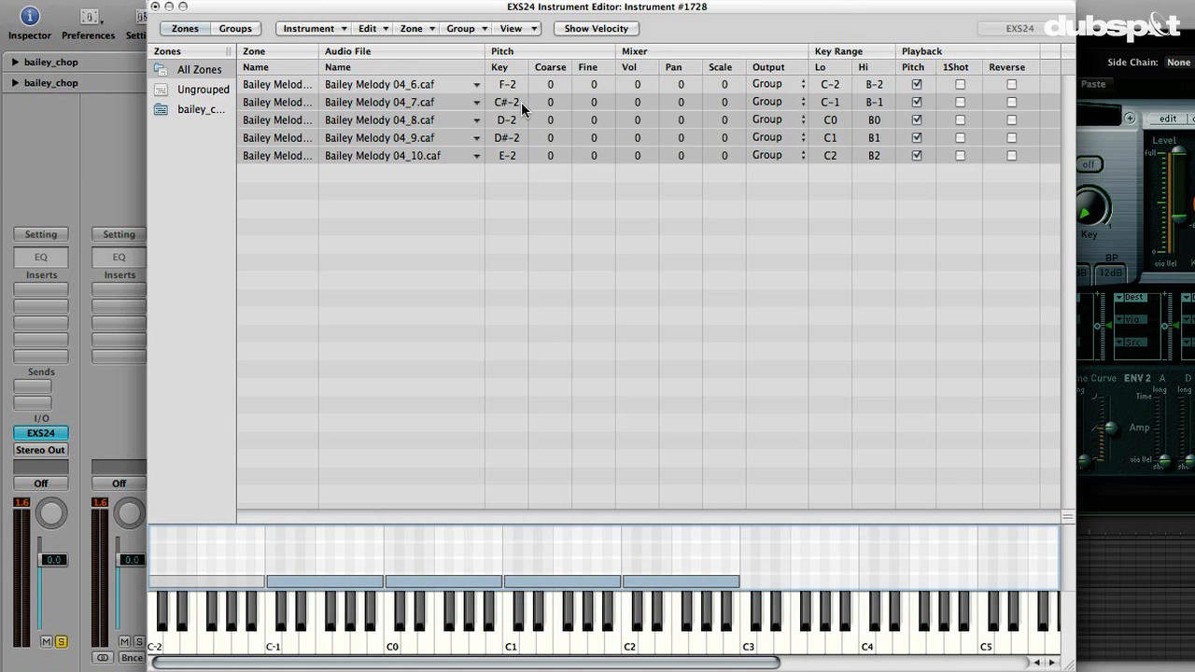
double_click(507, 101)
type("F-1")
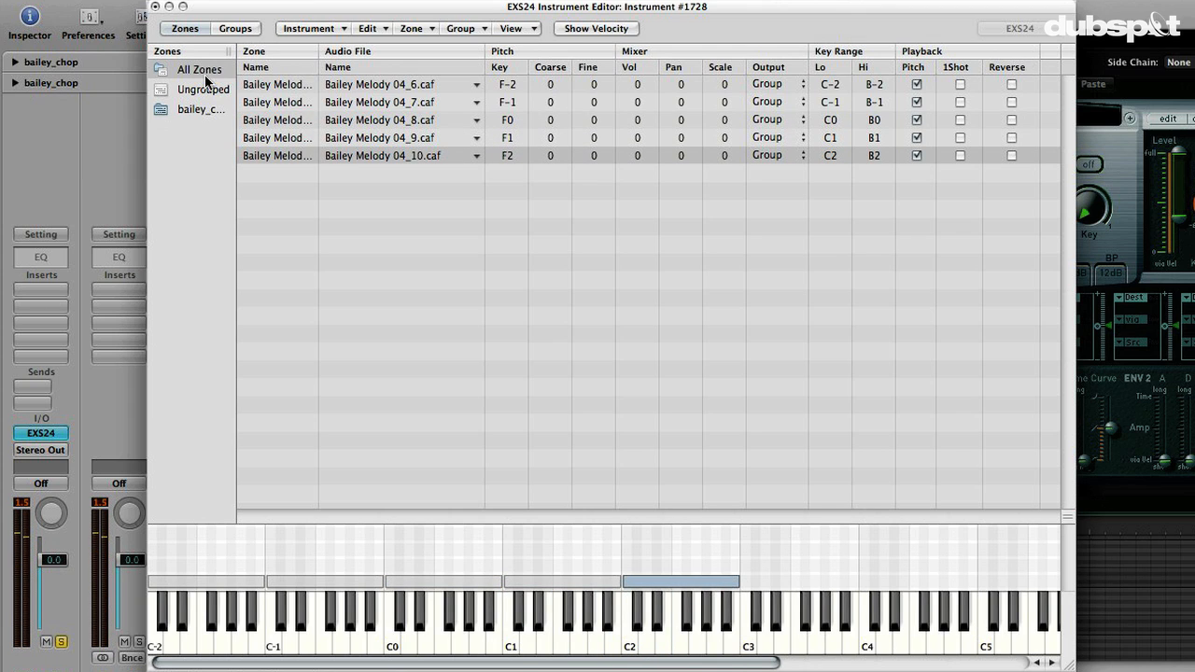
mouse_move(314, 28)
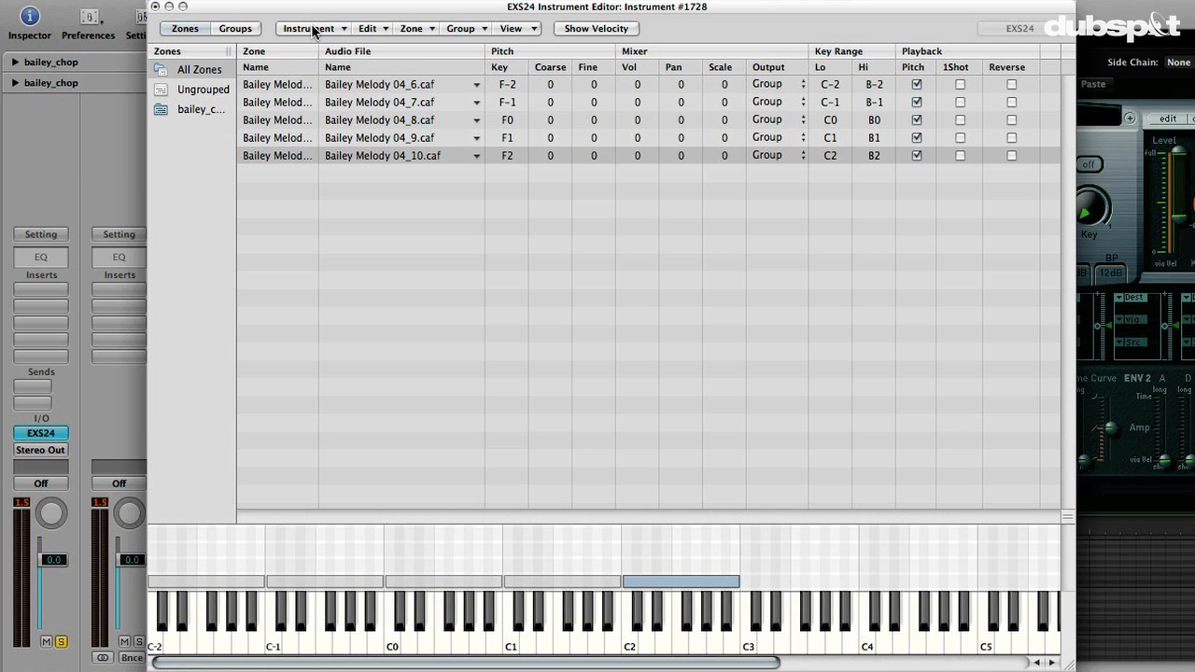
Step: Save the octave-spread EXS24 instrument as bailey_spread
left_click(308, 28)
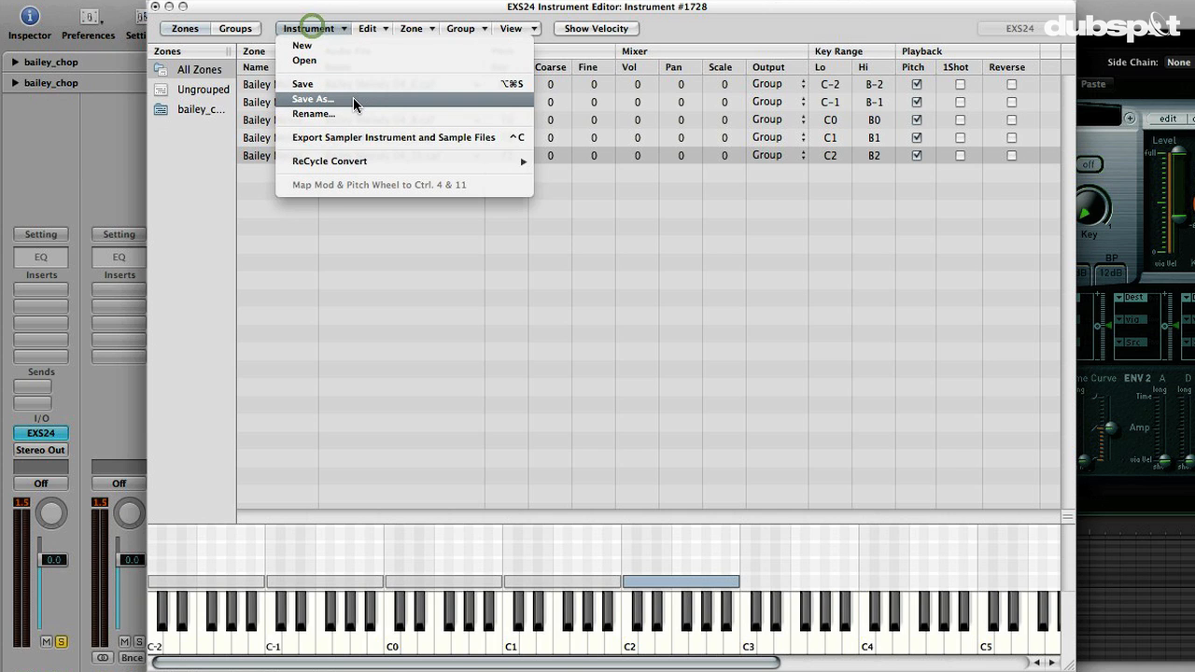
left_click(312, 99)
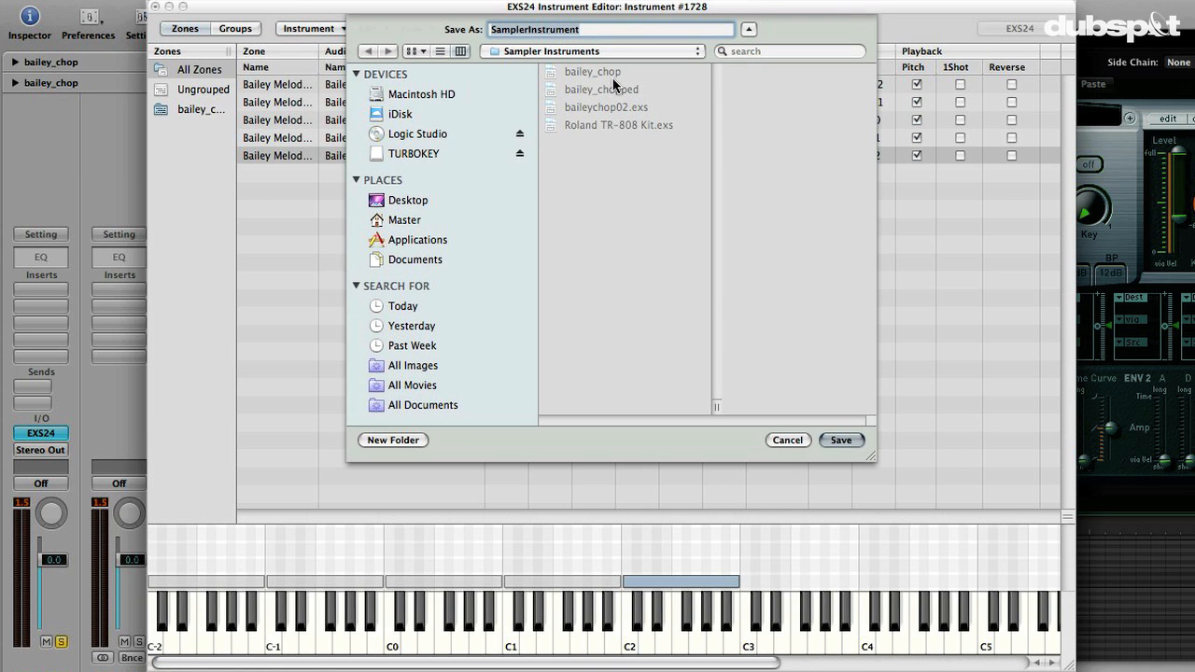
type("bailey_")
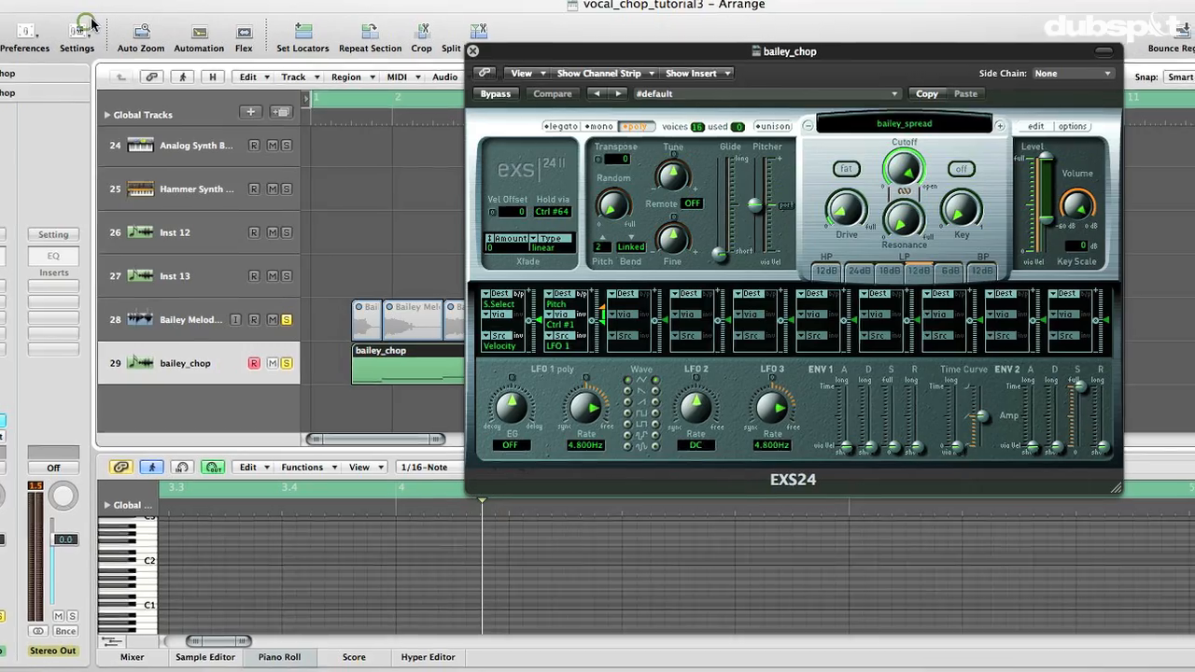
Step: Close the EXS24 editor and copy the baileychop1 MIDI region onto the bailey_spread track
left_click(473, 52)
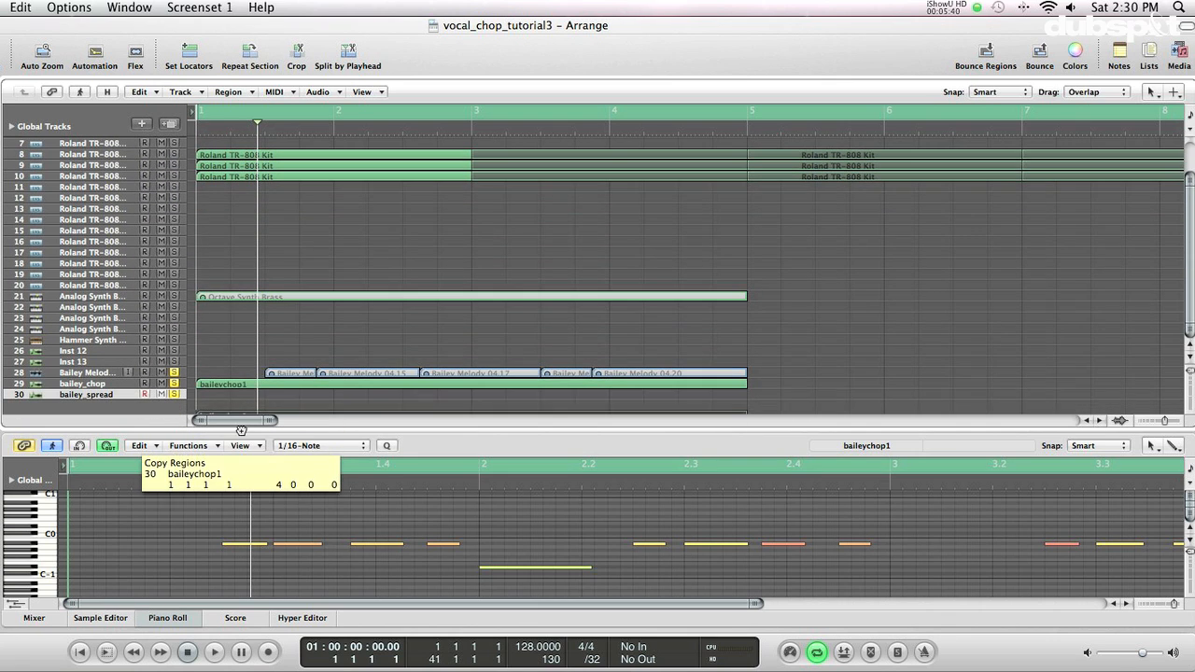
left_click_drag(224, 385, 224, 396)
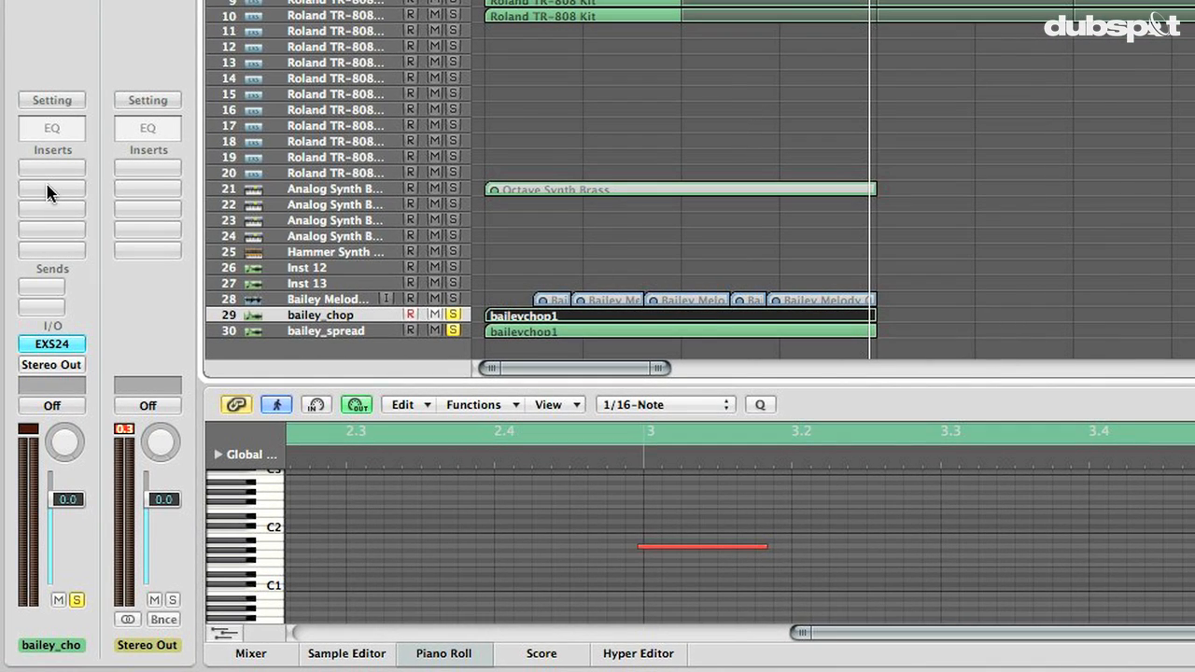
Step: Insert stereo Pitch Correction on bailey_chop and open its plug-in window
left_click(53, 168)
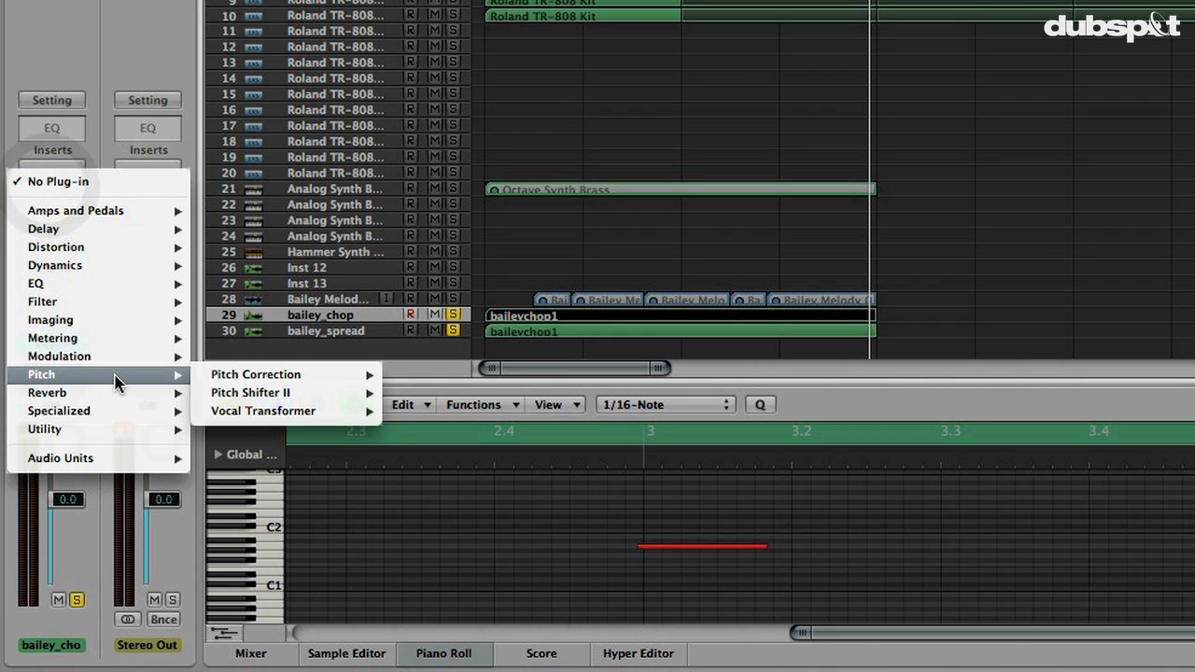
mouse_move(254, 373)
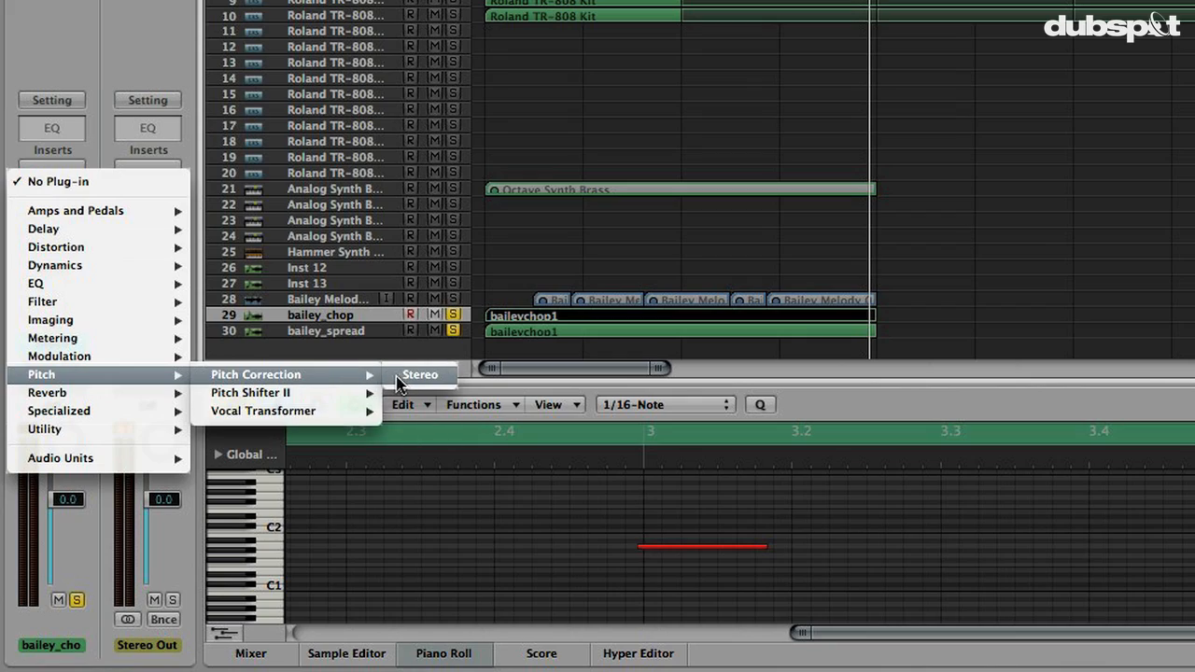
left_click(418, 373)
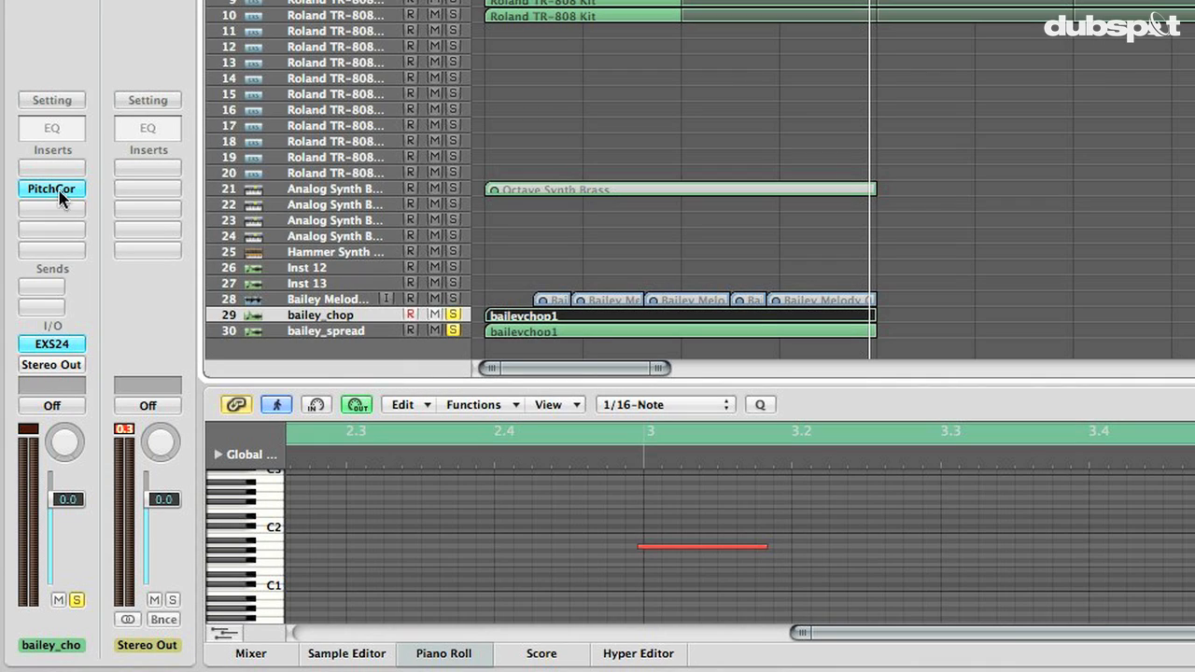
left_click(52, 188)
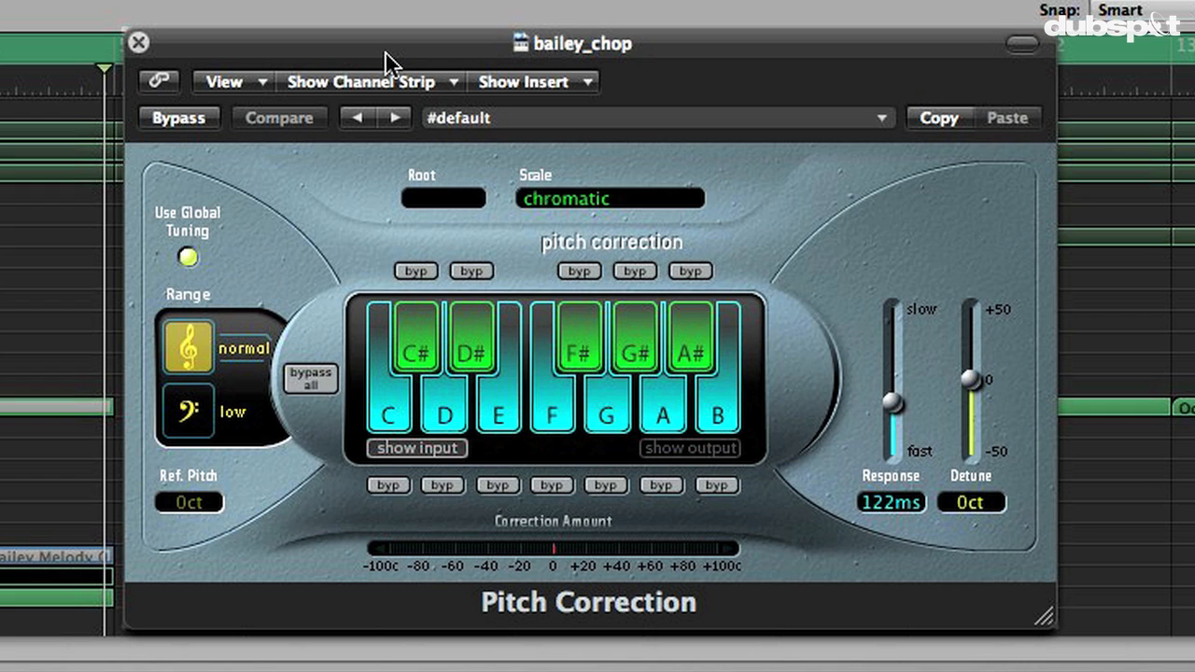
mouse_move(157, 246)
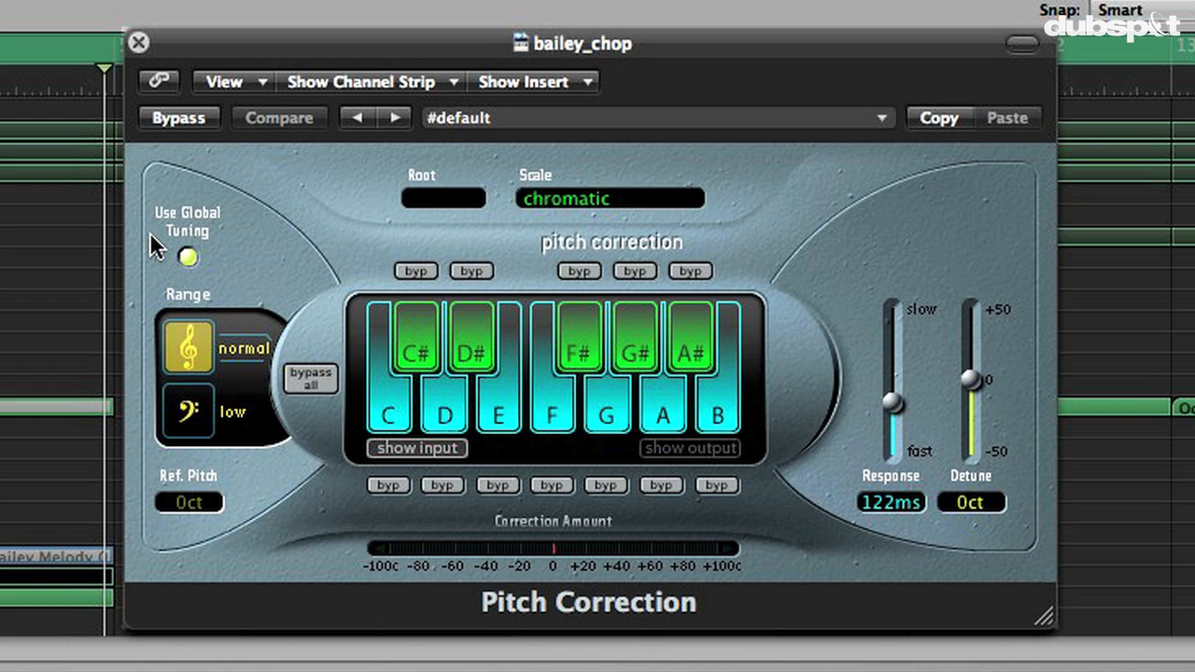
mouse_move(114, 269)
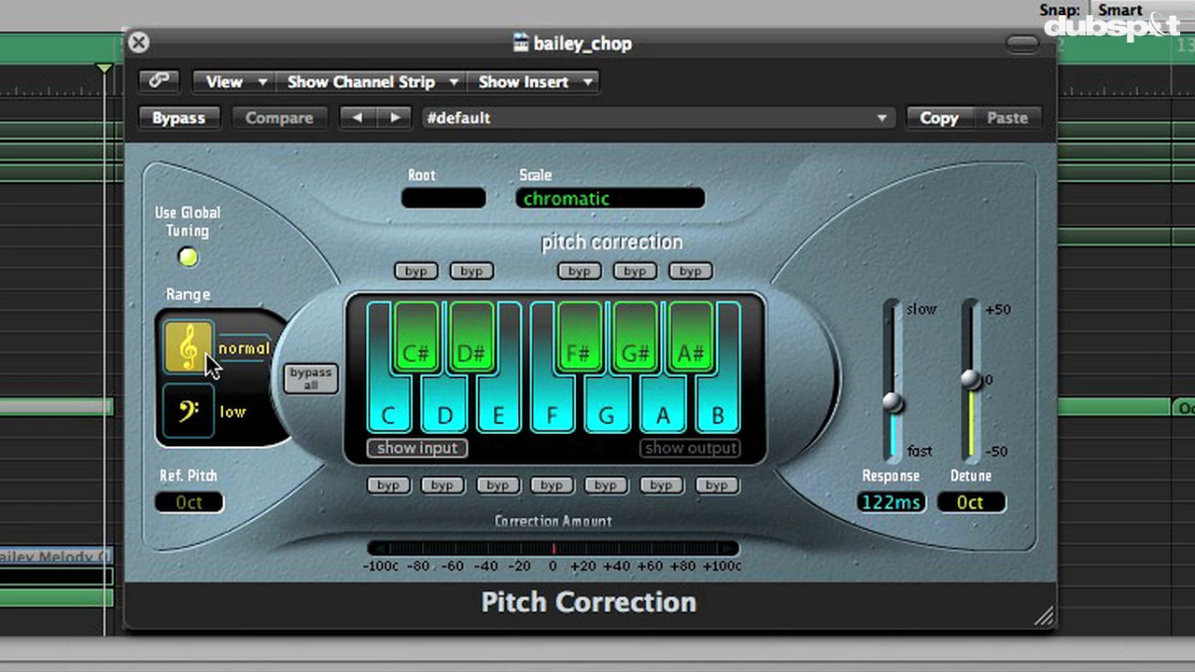
mouse_move(366, 45)
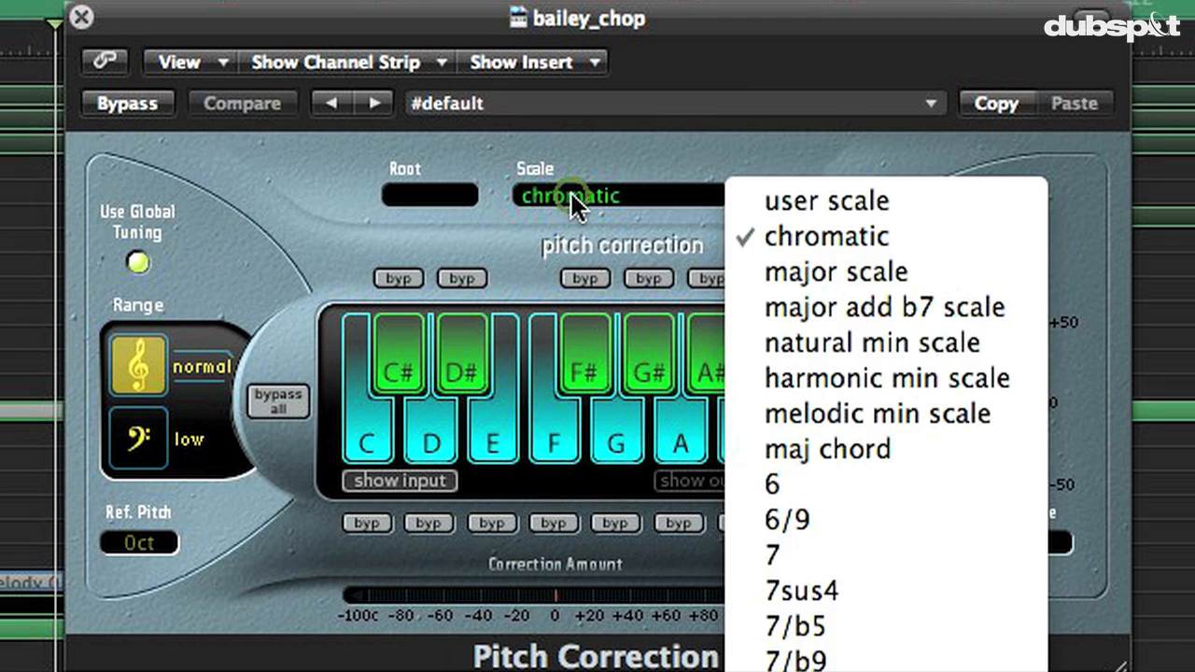
Step: Set the Pitch Correction scale to natural minor with root note G#
left_click(826, 235)
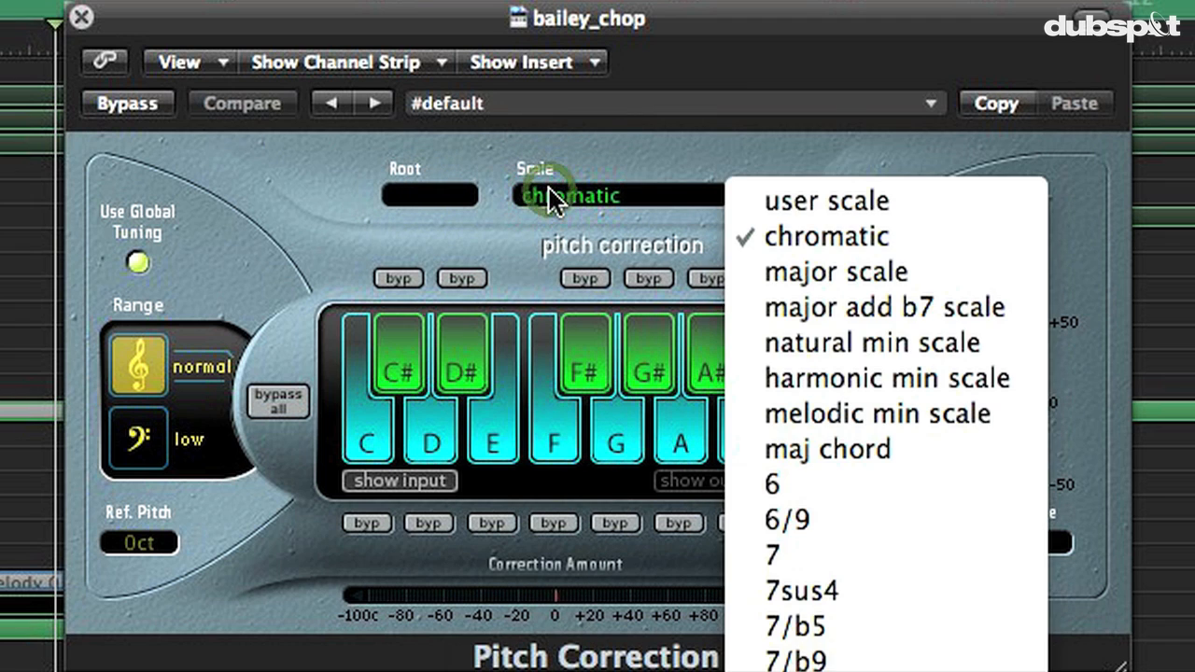
mouse_move(870, 344)
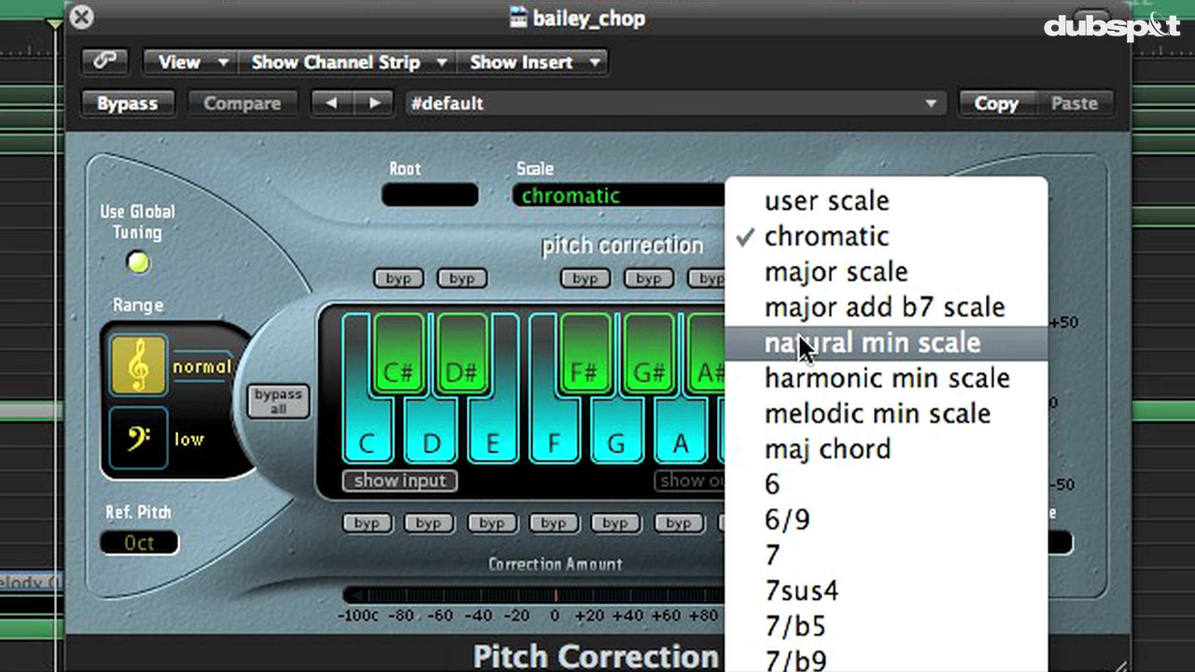
left_click(870, 342)
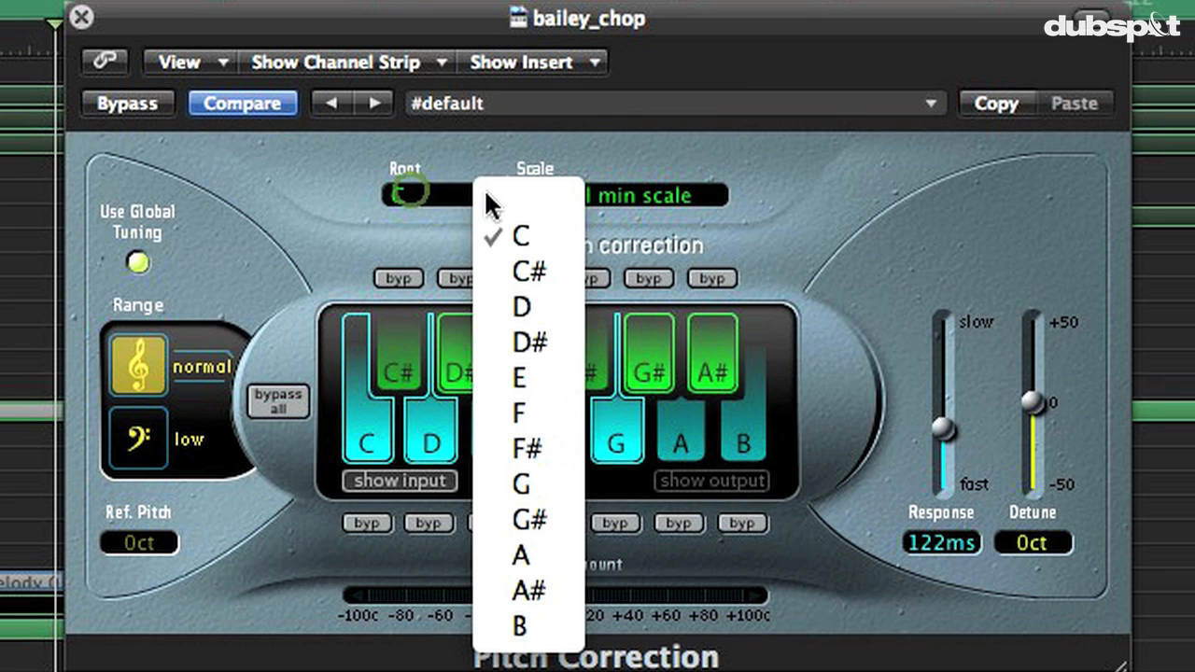
left_click(530, 519)
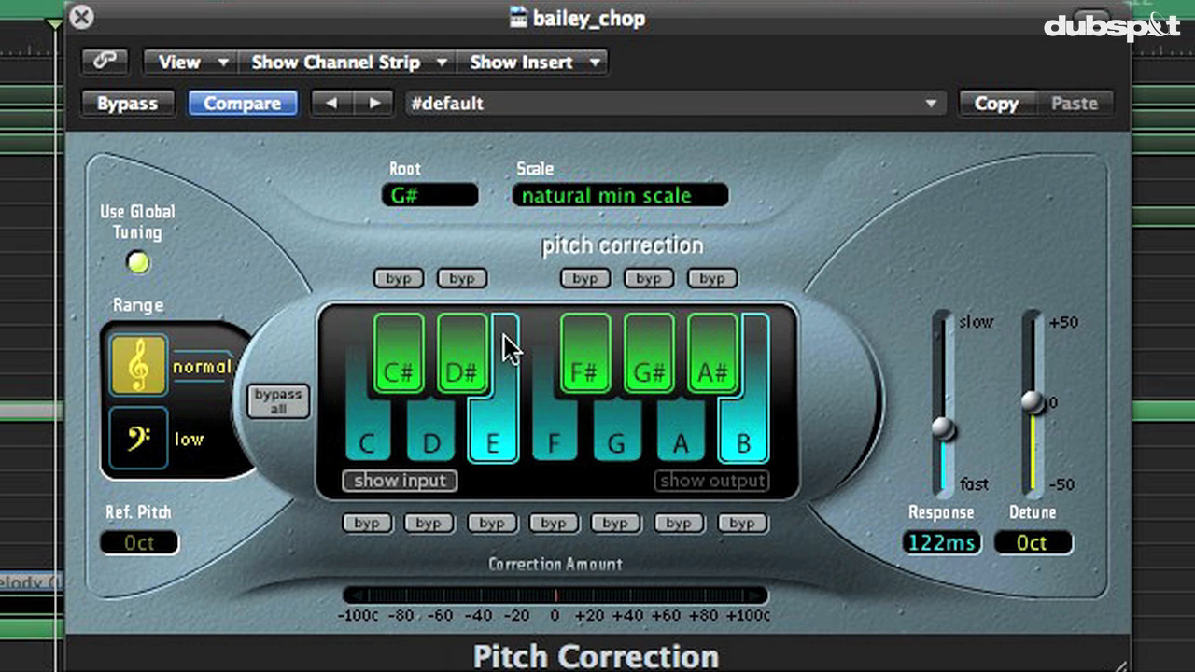
Step: Drag the Response slider down to the fastest setting, 0.00 ms
left_click_drag(944, 429, 945, 425)
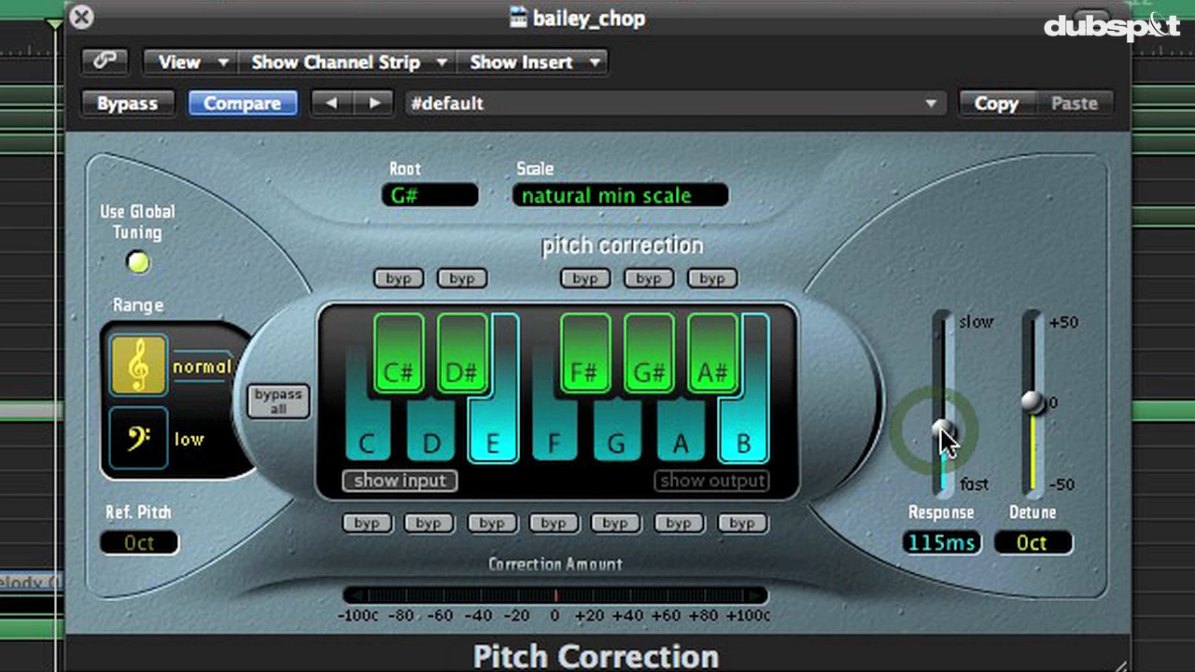
left_click_drag(941, 425, 940, 433)
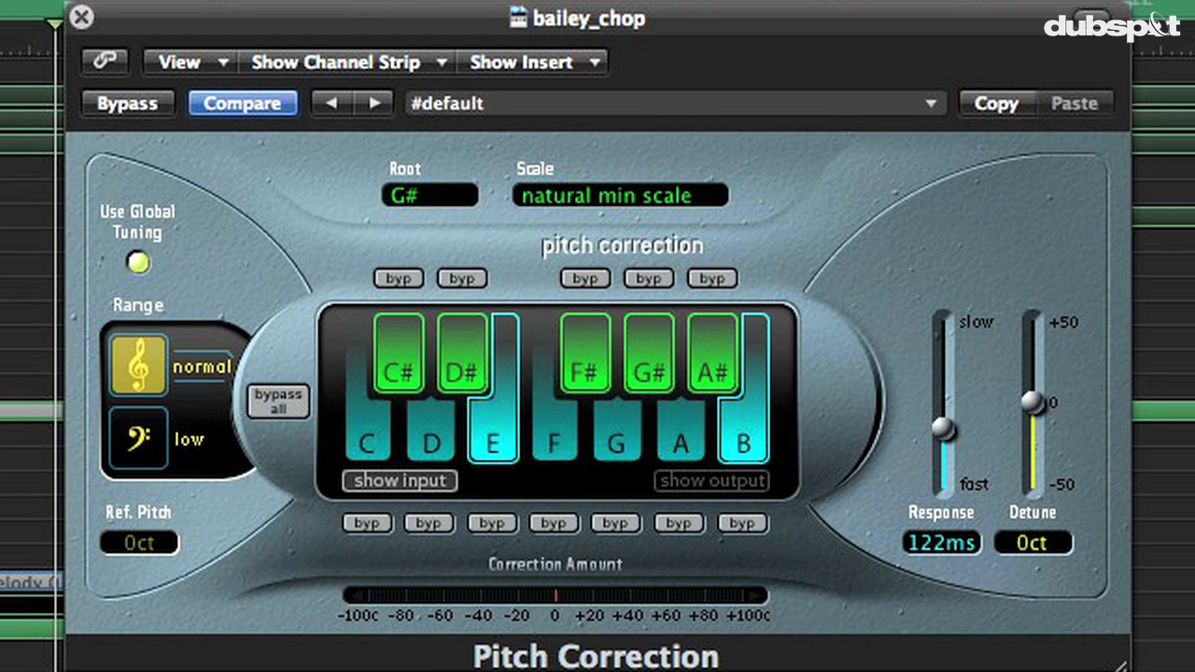
left_click_drag(943, 425, 943, 485)
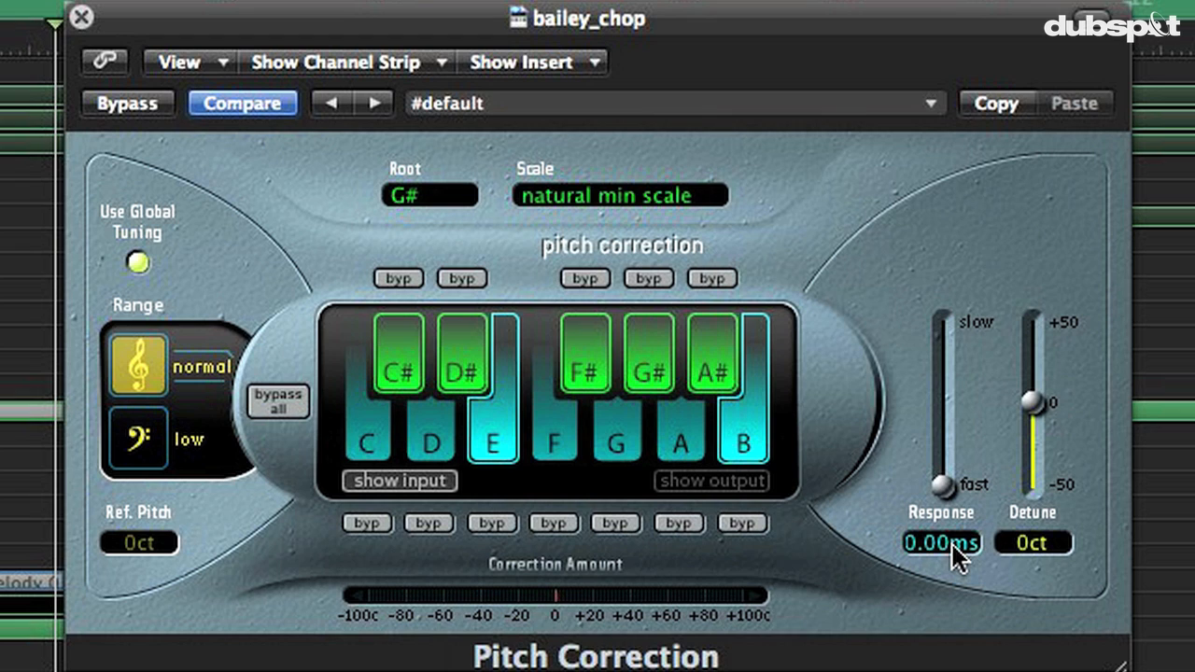
mouse_move(680, 355)
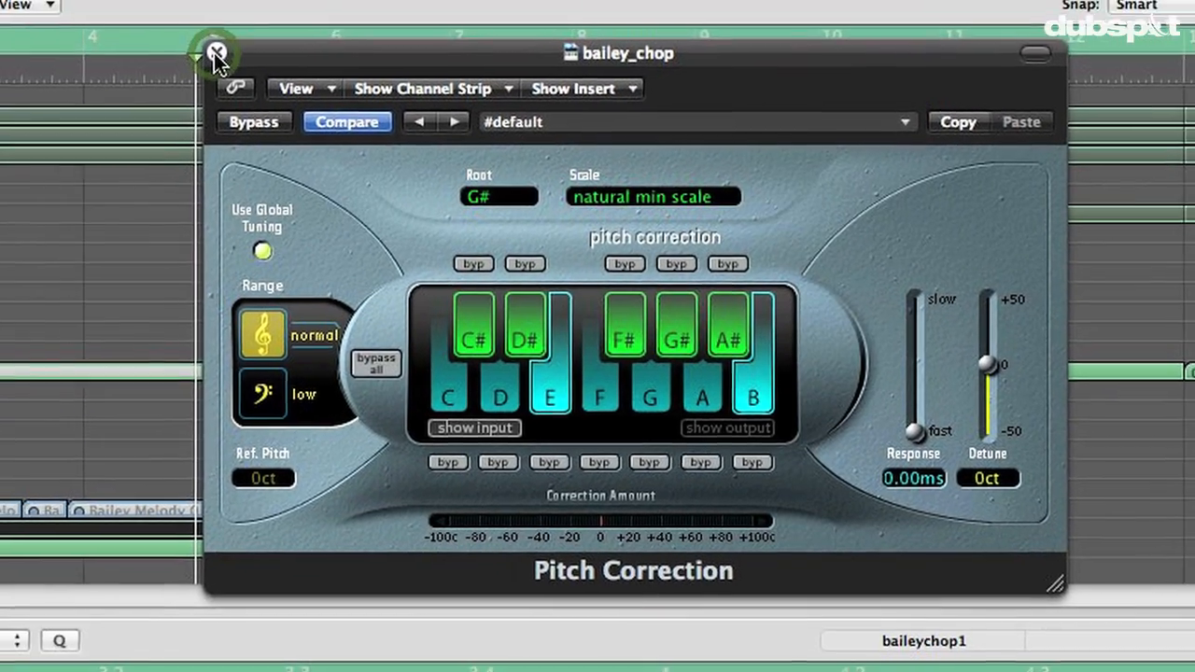
Step: Close the Pitch Correction window and return to the Arrange window
left_click(216, 52)
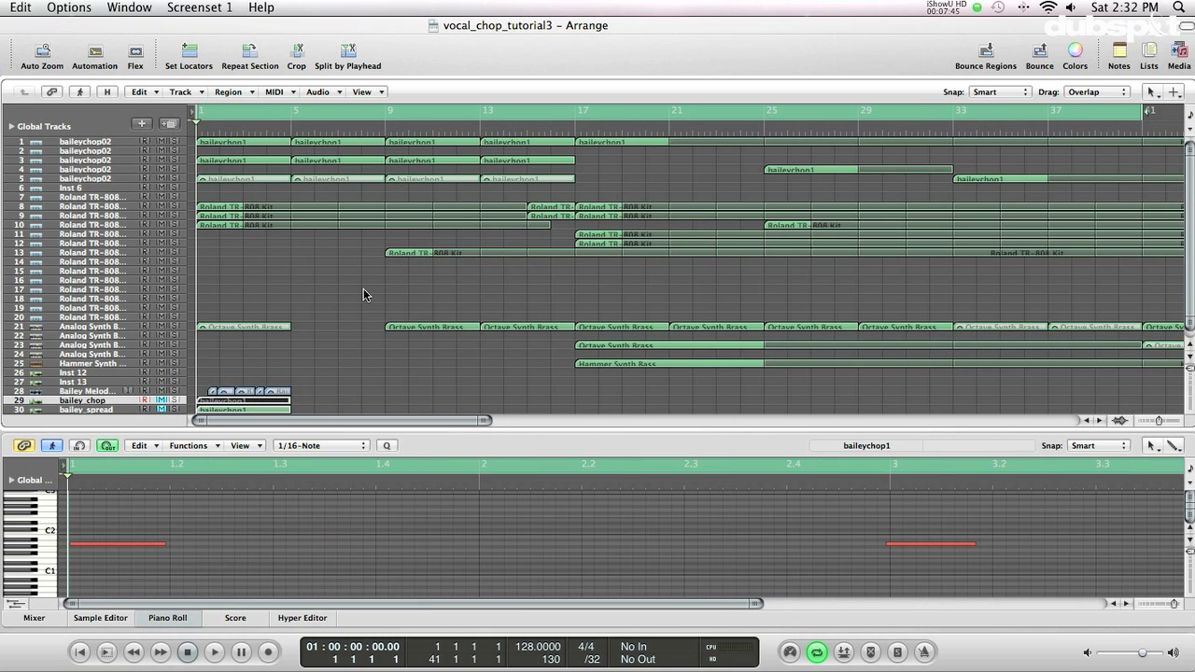
left_click(213, 651)
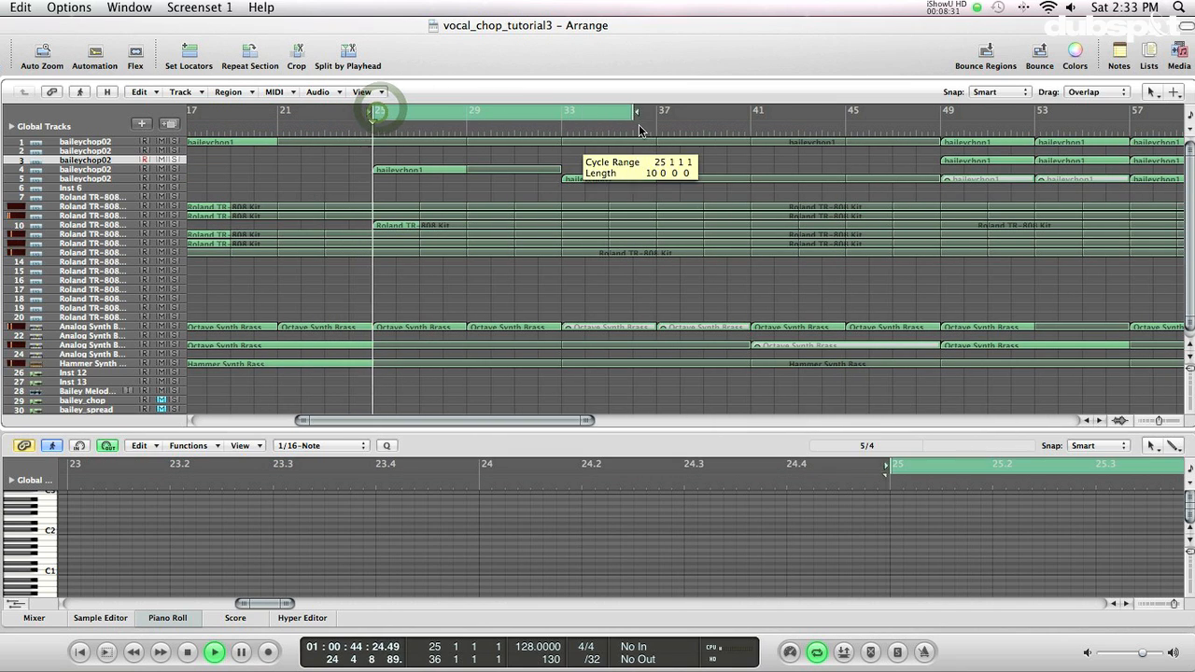
Step: Drag a cycle range in the bar ruler spanning bars 25 to 49
left_click_drag(638, 110, 942, 110)
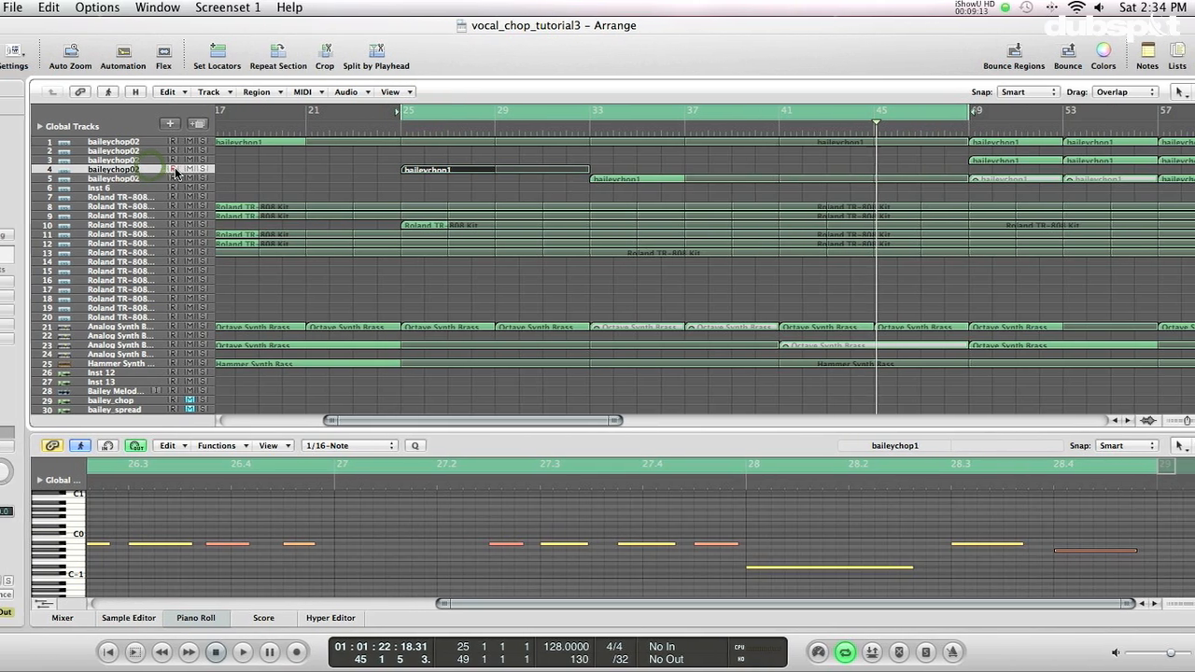
Step: Show the Inspector, bring up baileychop02's EXS24 and lower its Tune knob
left_click(26, 48)
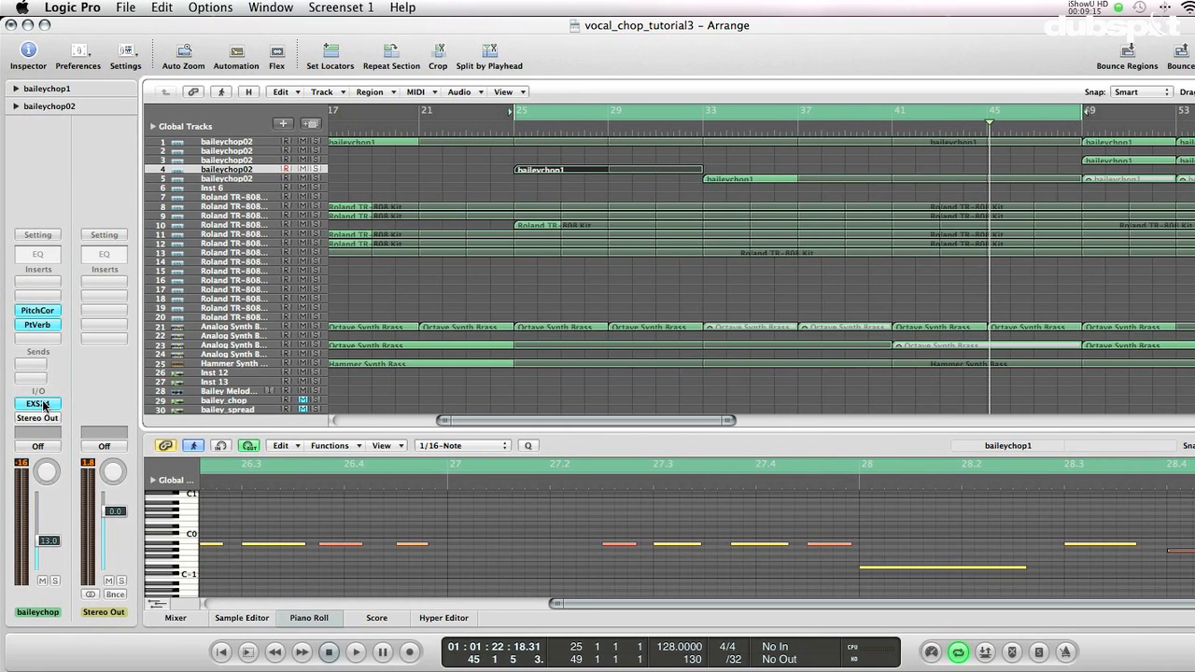
left_click(37, 403)
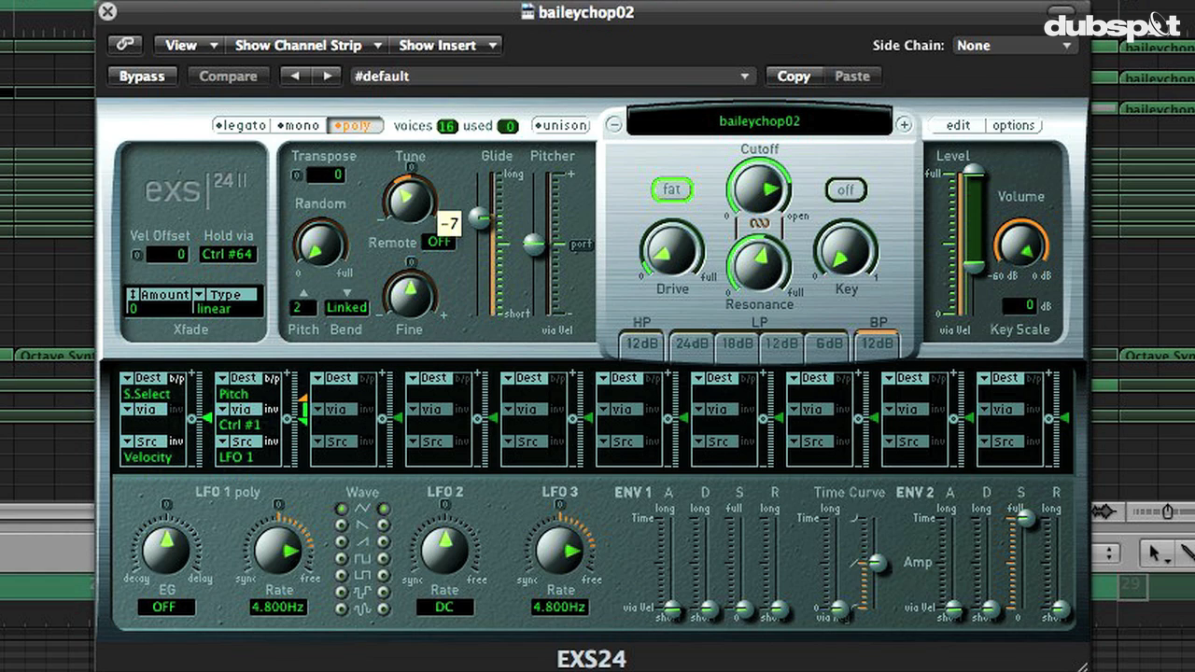
left_click(228, 75)
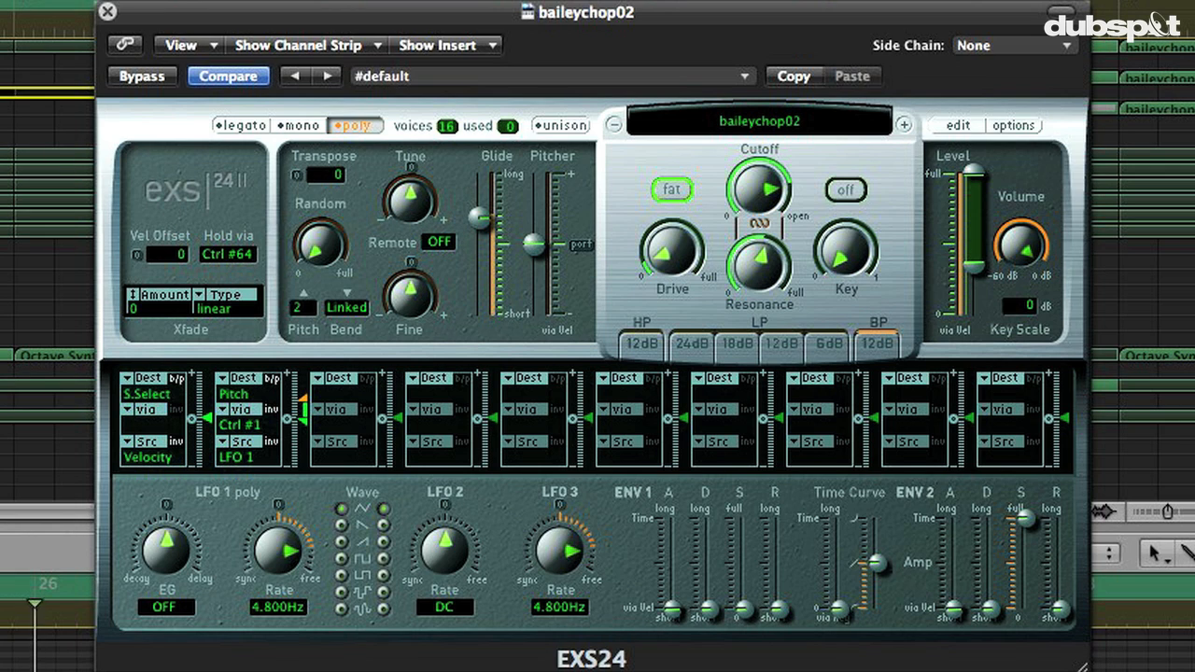
left_click_drag(409, 196, 409, 214)
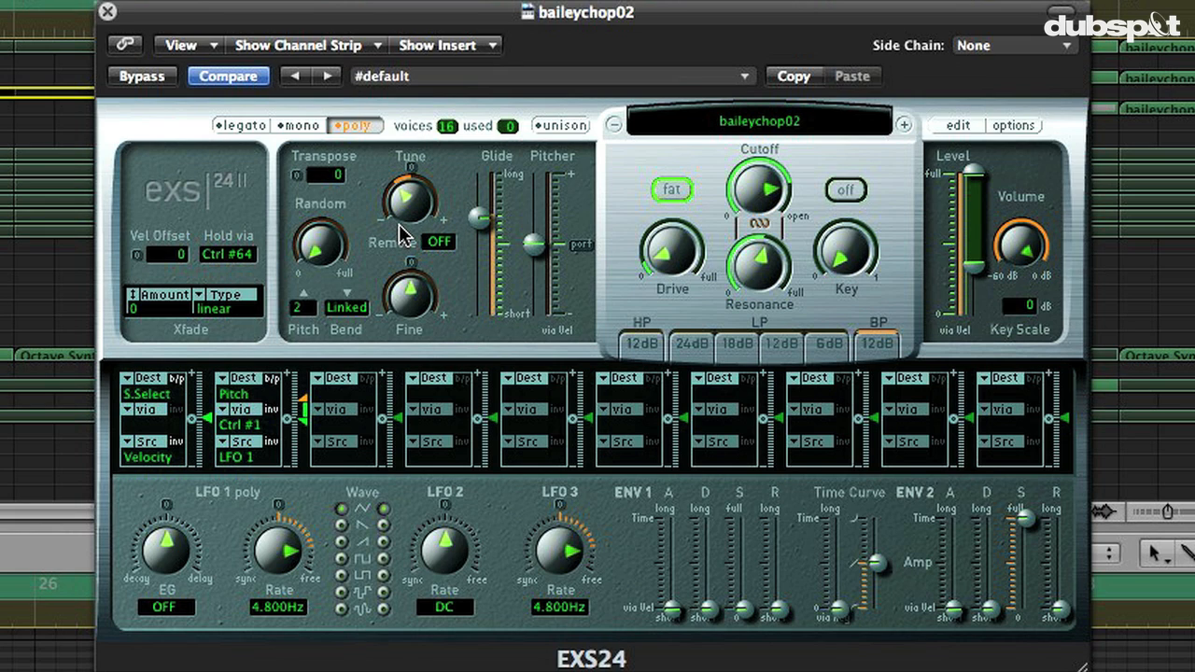
mouse_move(495, 257)
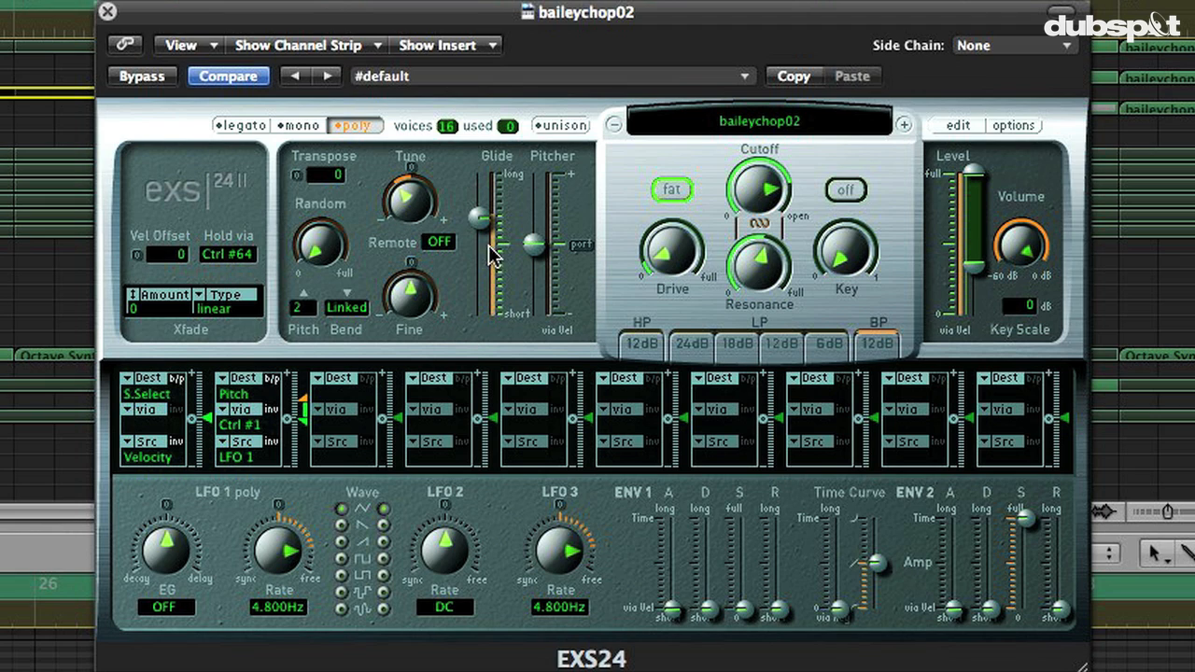
mouse_move(265, 228)
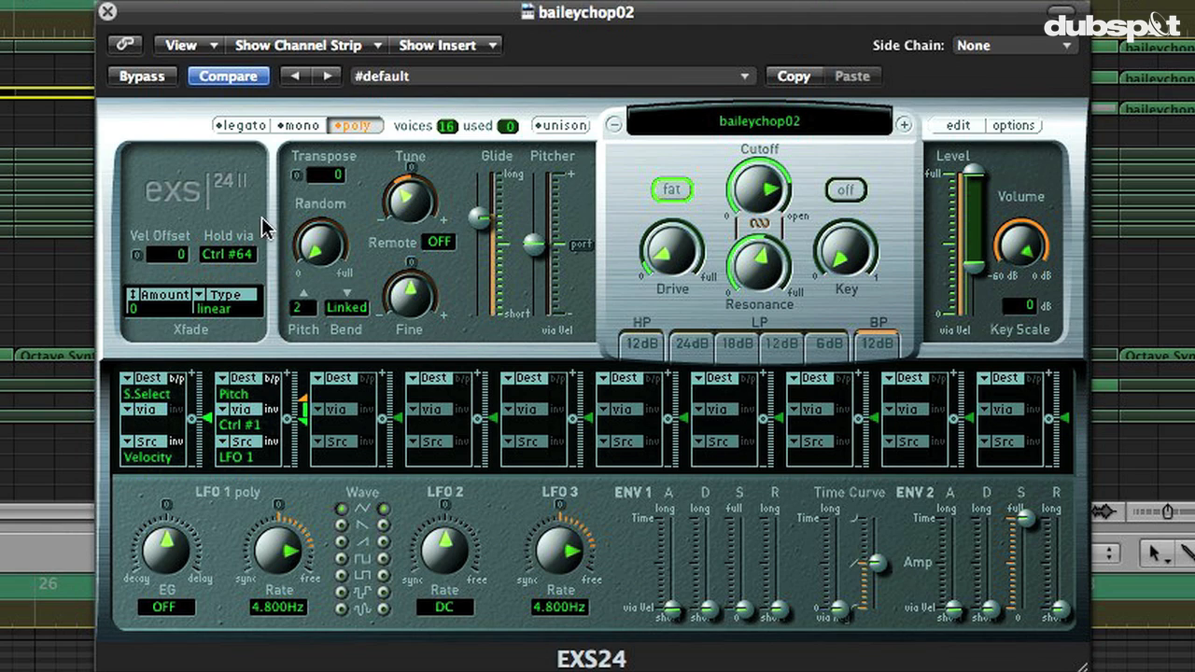
mouse_move(150, 427)
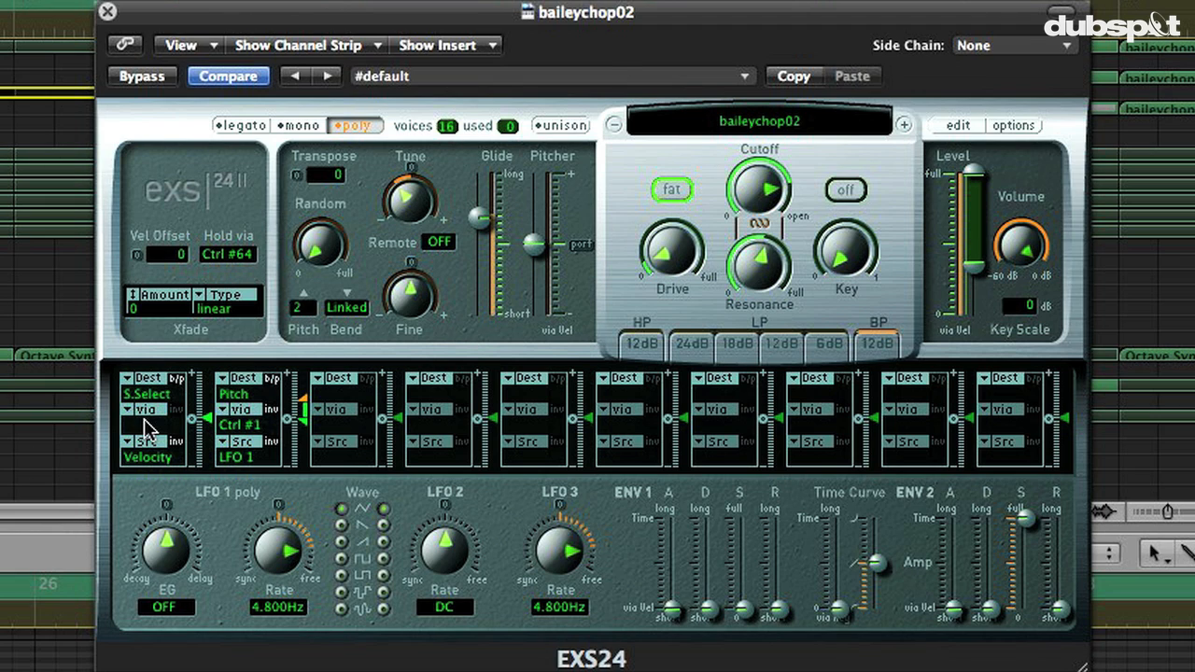
mouse_move(495, 190)
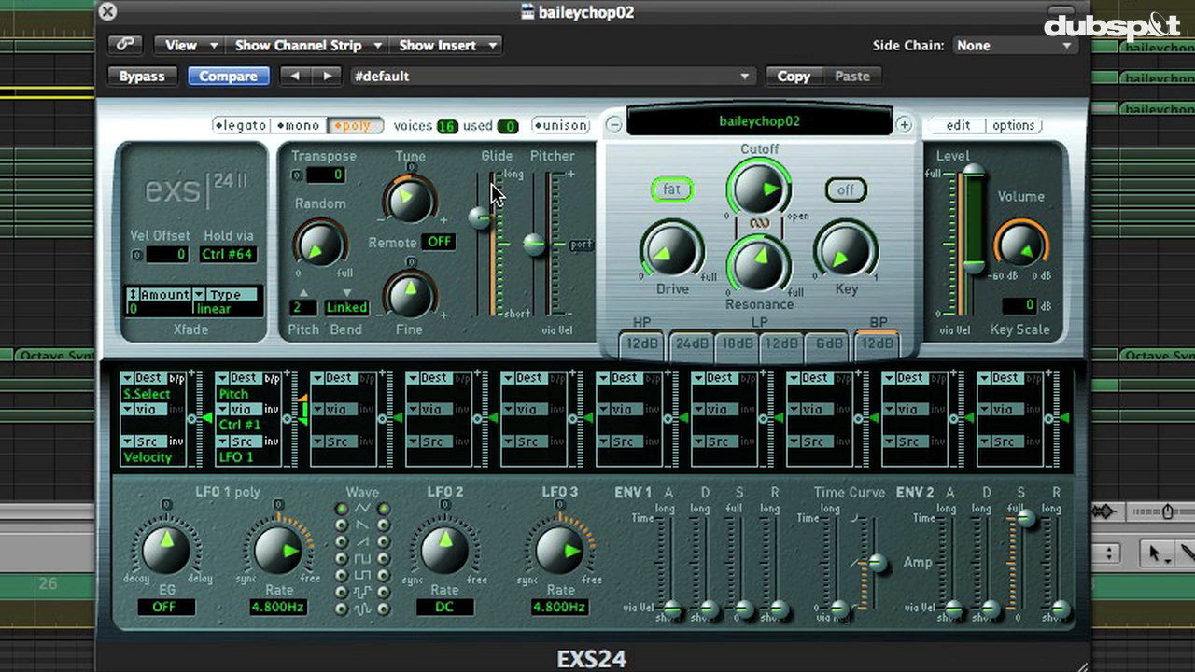
mouse_move(495, 308)
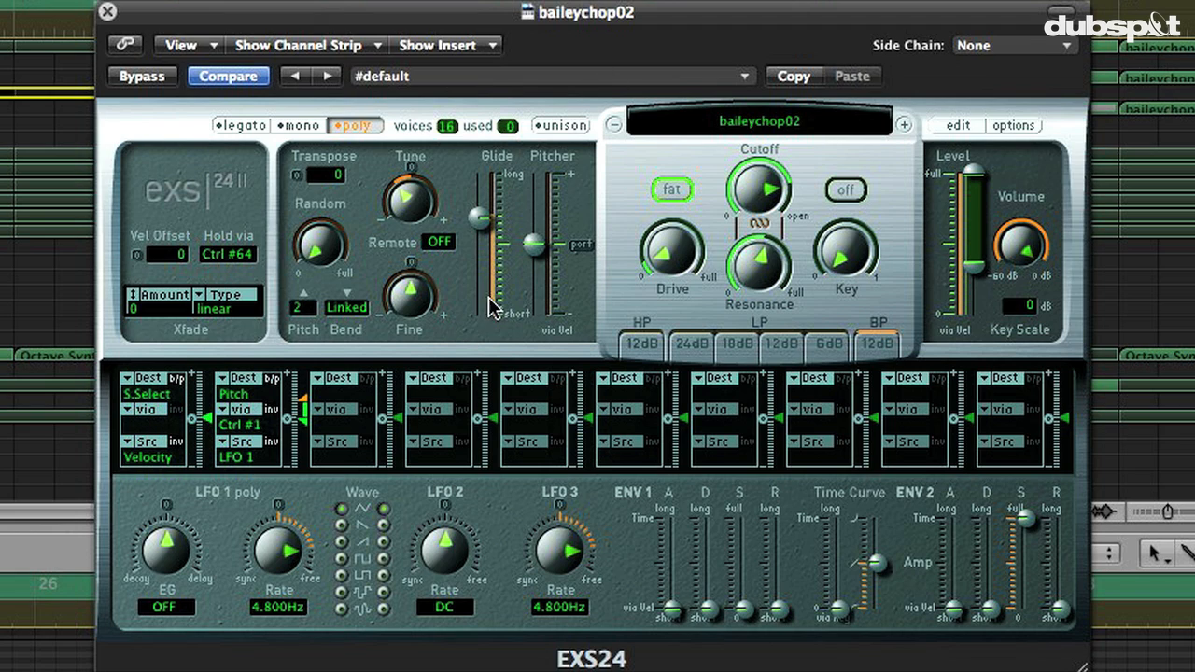
mouse_move(476, 269)
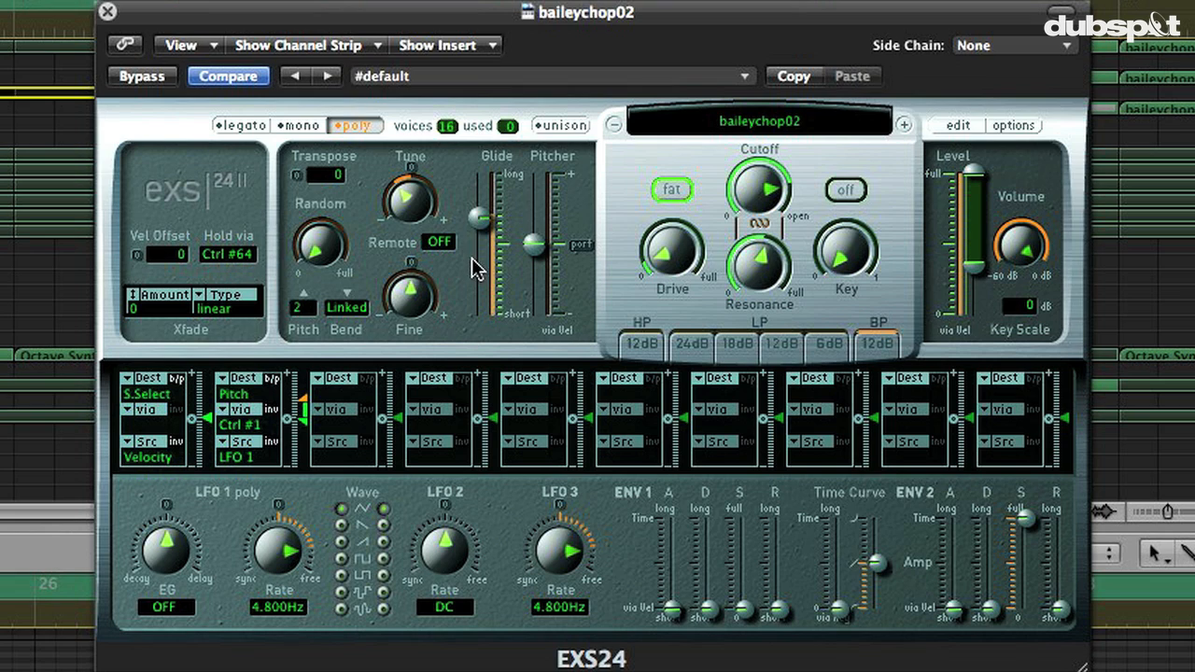
mouse_move(490, 283)
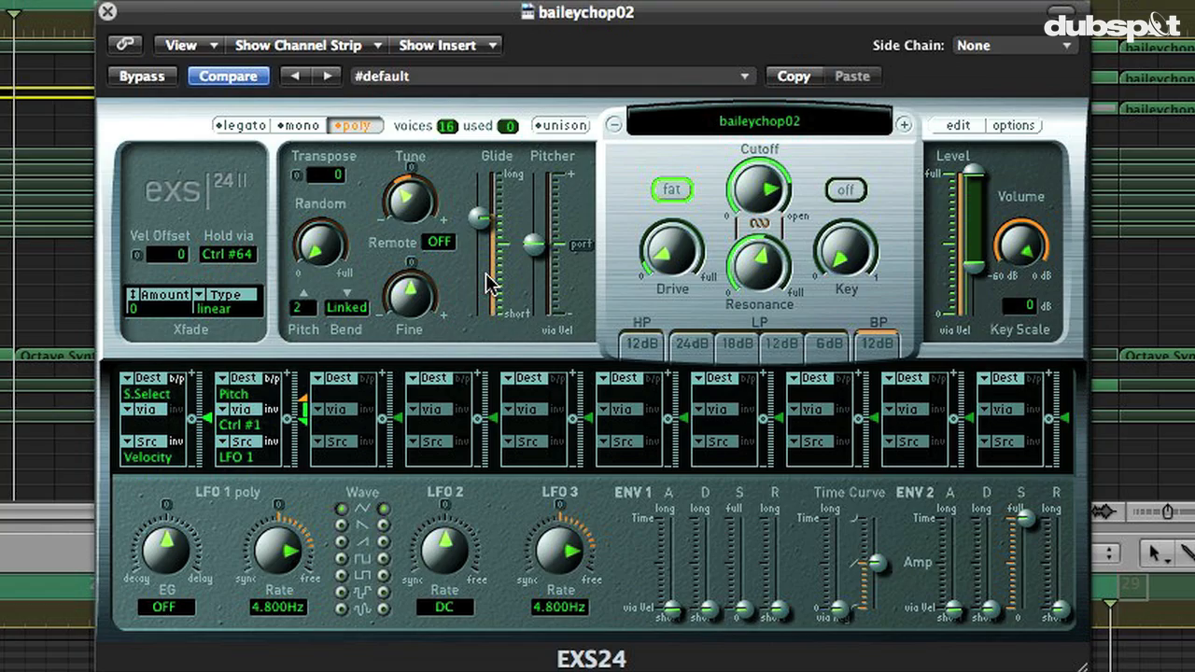
mouse_move(440, 213)
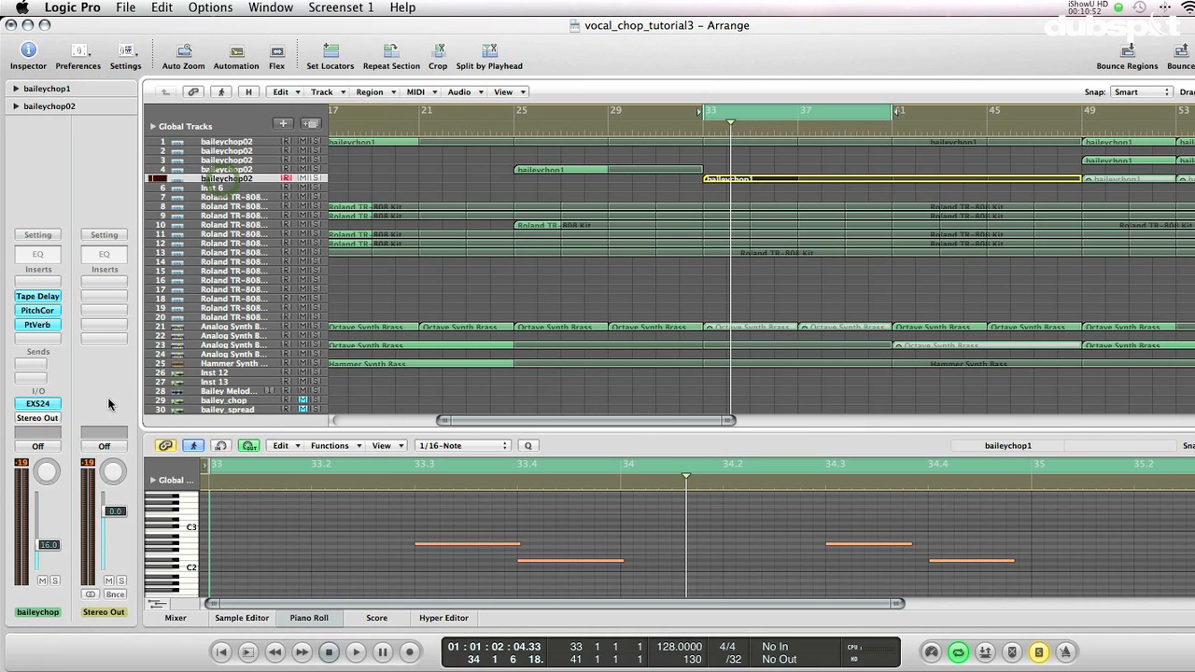
Step: Reopen the baileychop02 EXS24 sampler from the Inspector channel strip
left_click(37, 404)
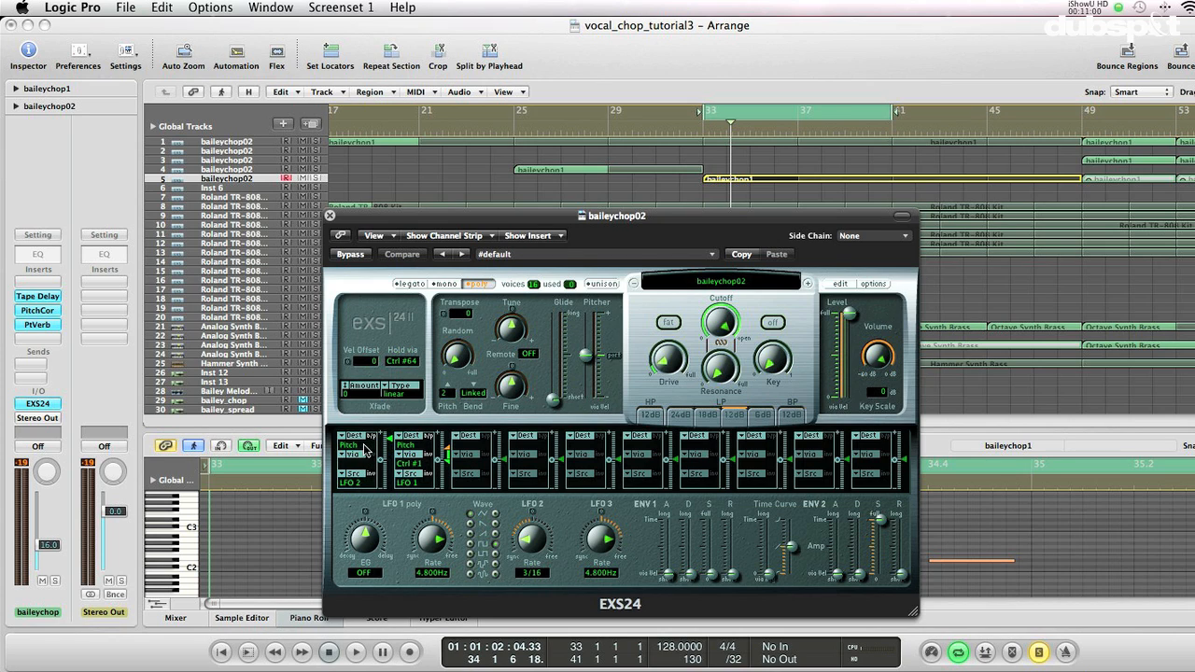
mouse_move(349, 492)
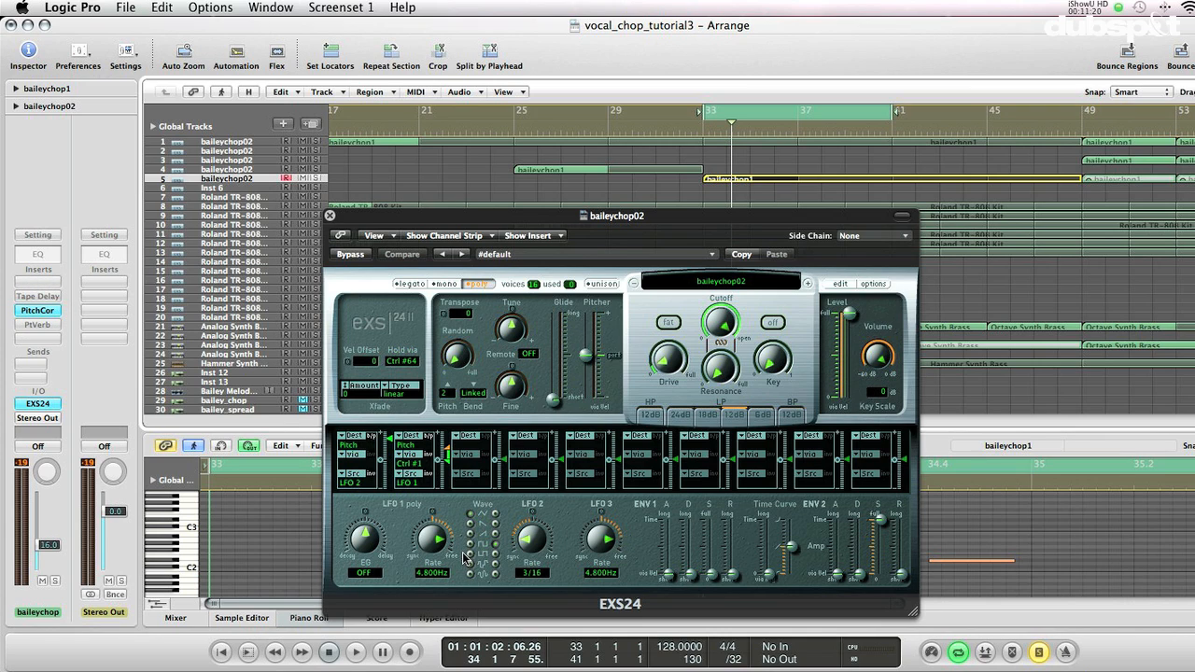
mouse_move(497, 549)
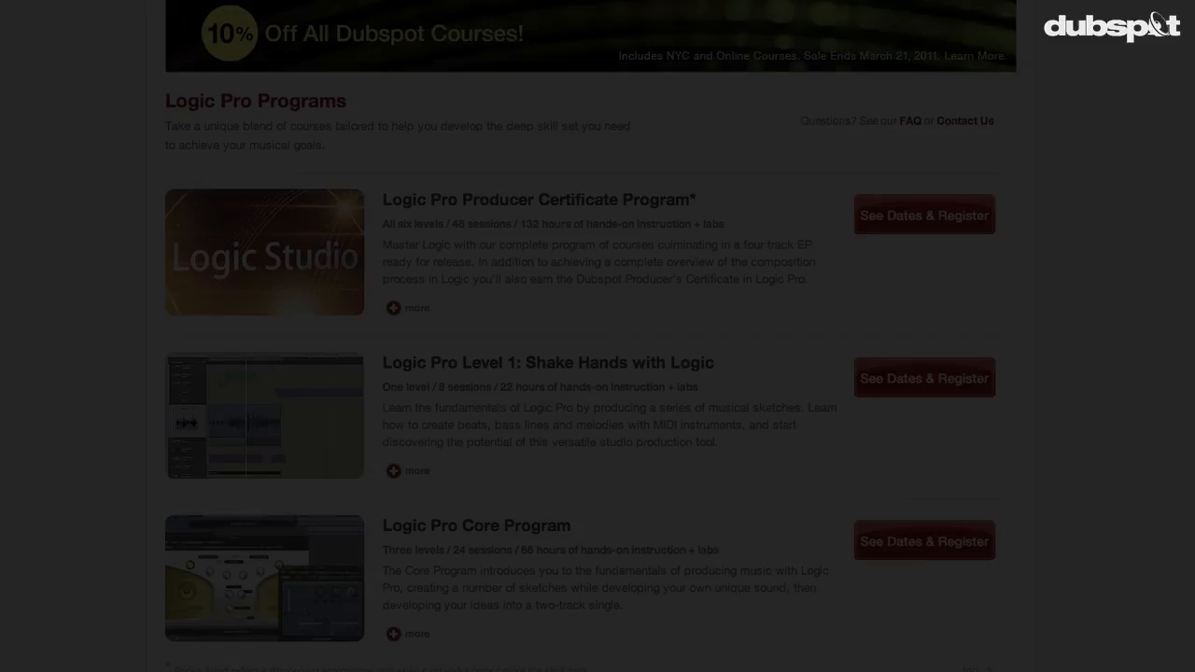
Step: Scroll the Dubspot Logic Pro page down to the Logic Pro Workshops section
scroll("down", 3)
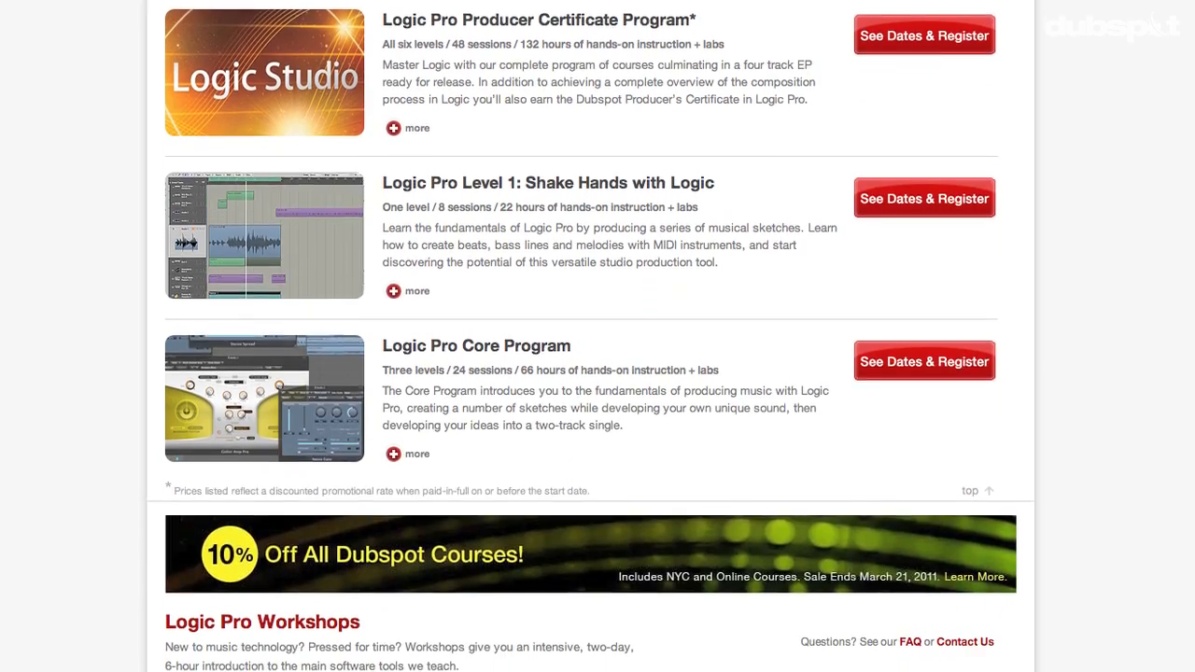
scroll("down", 3)
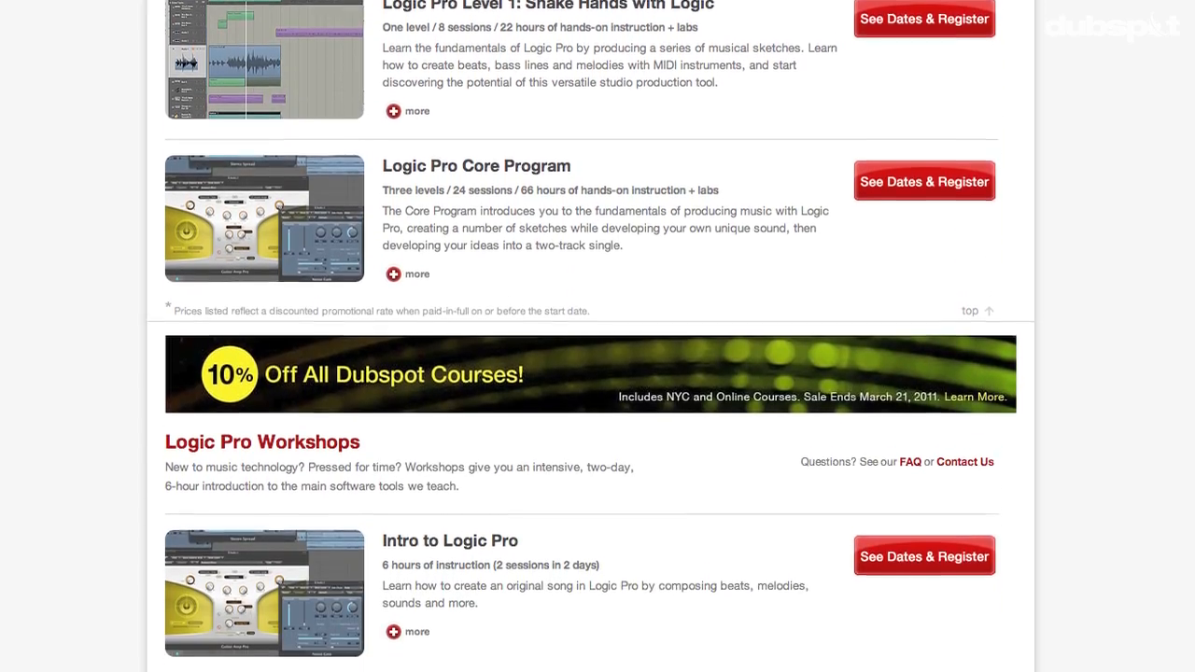